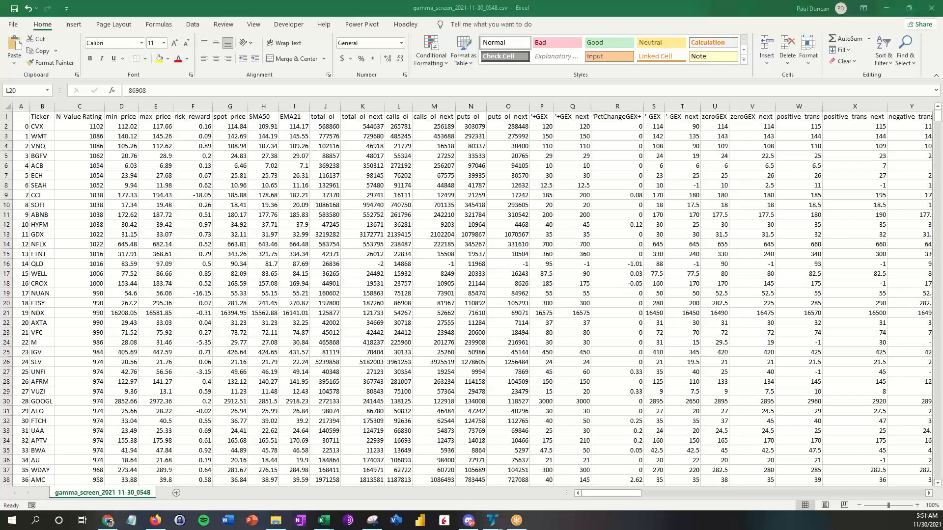
mouse_move(187, 269)
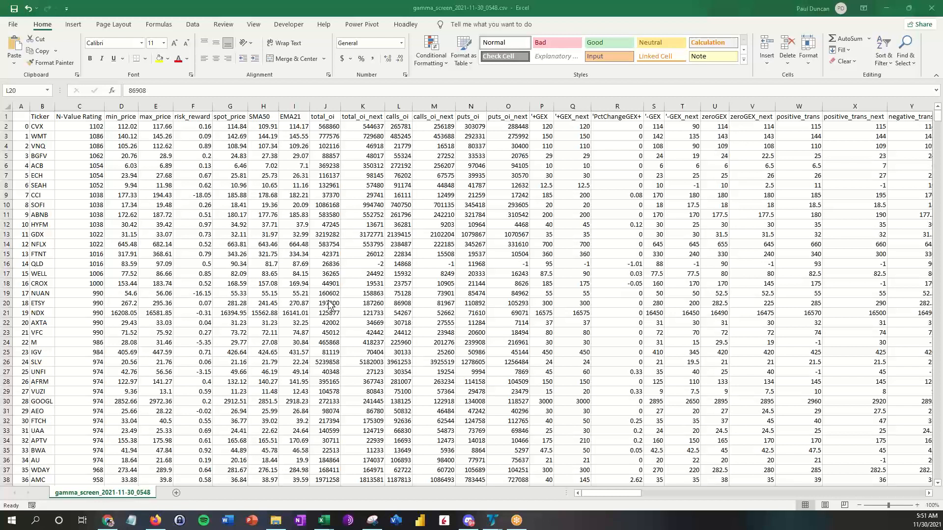
mouse_move(145, 188)
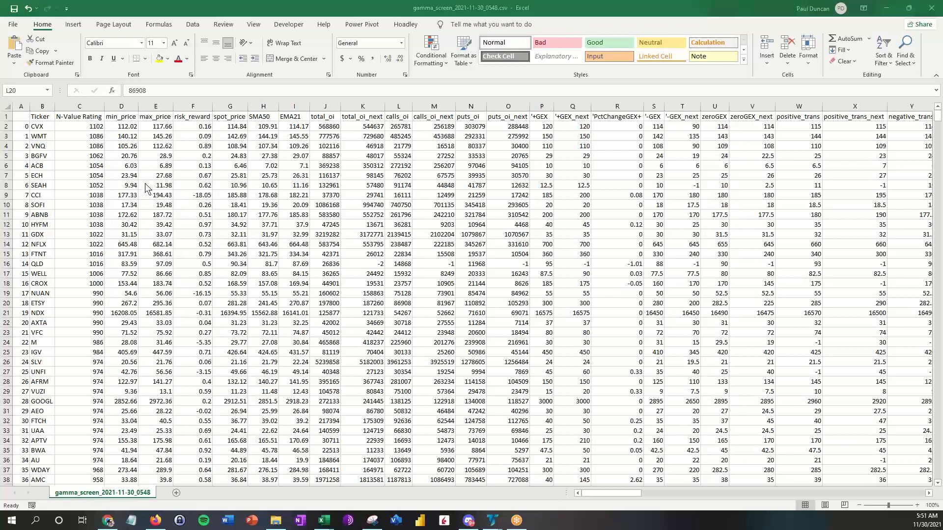
mouse_move(351, 249)
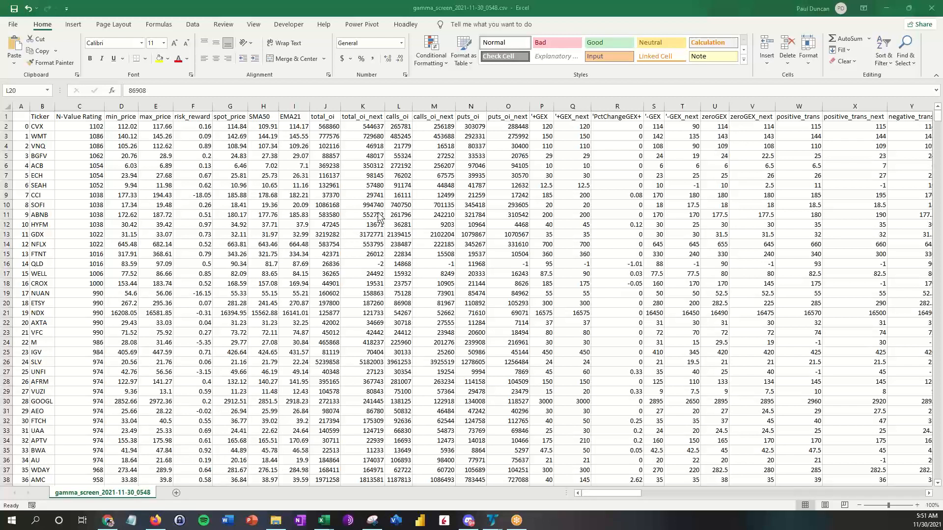
mouse_move(386, 208)
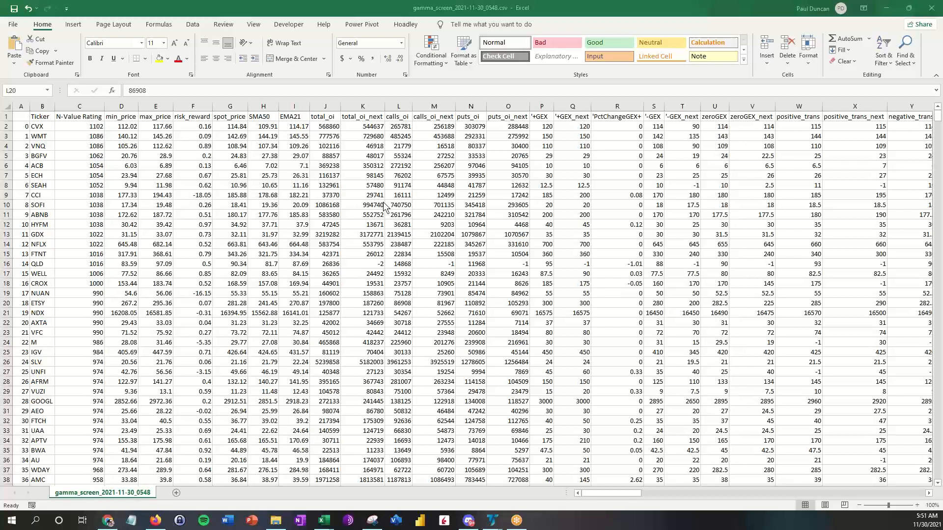
mouse_move(328, 195)
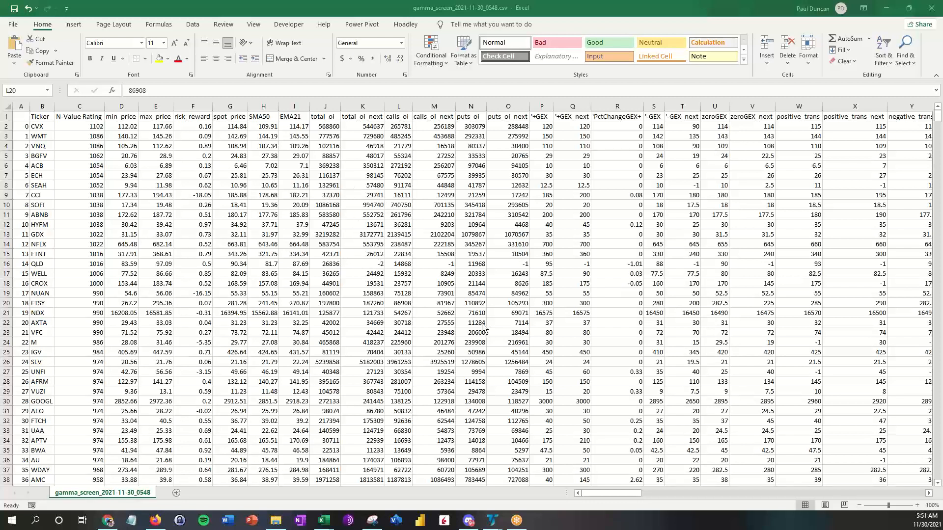
mouse_move(462, 253)
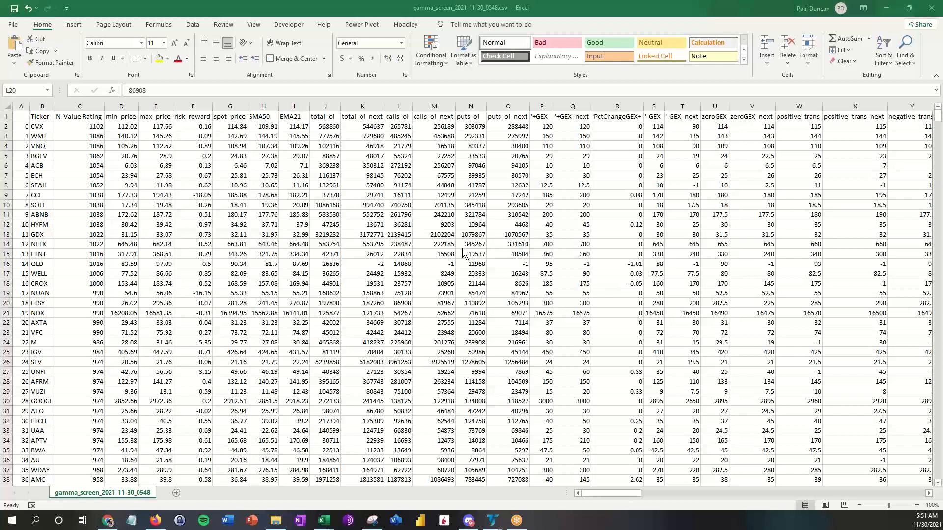
mouse_move(338, 243)
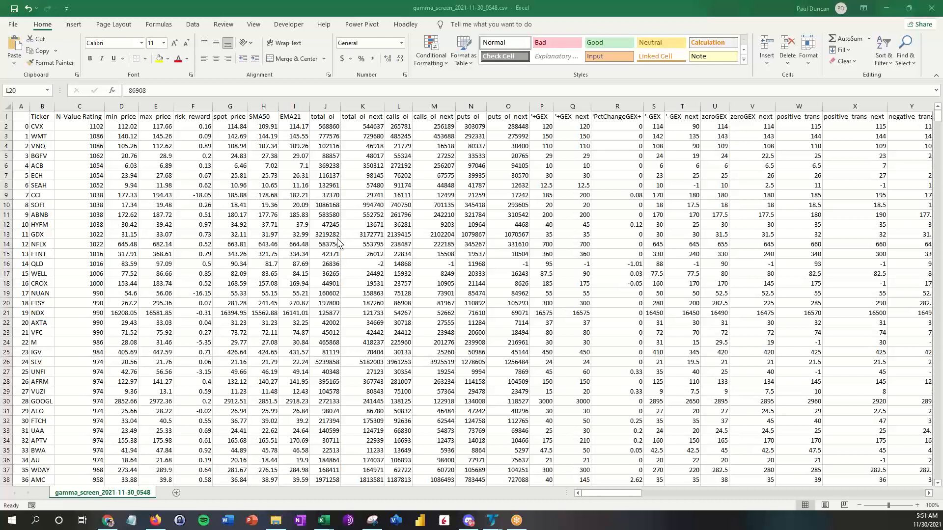
mouse_move(269, 194)
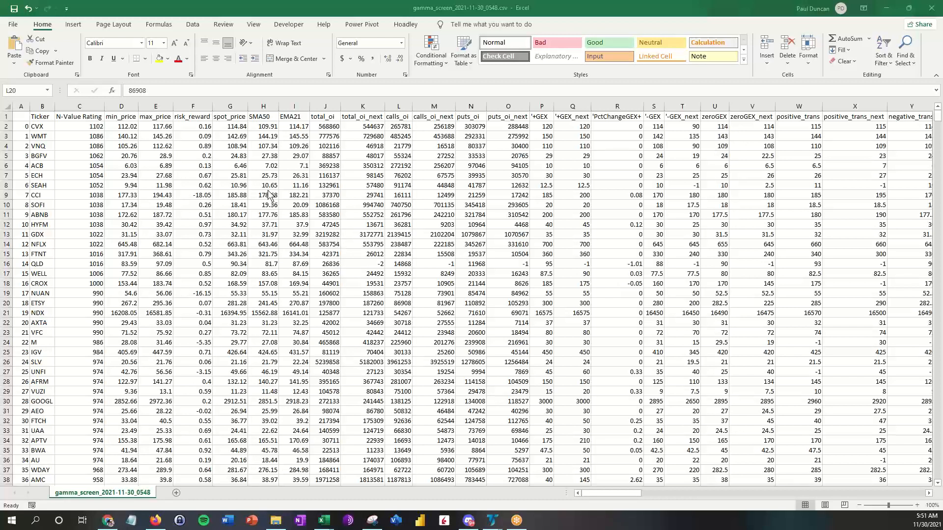
mouse_move(271, 199)
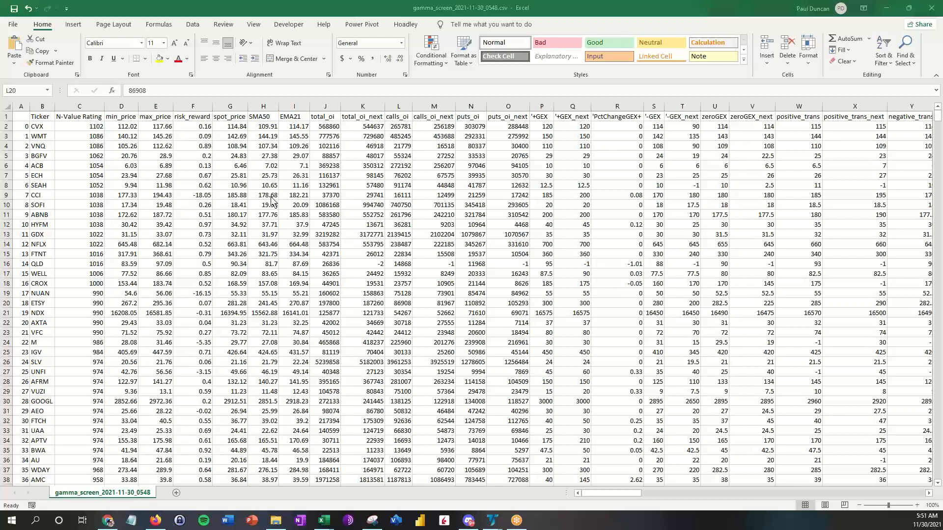
mouse_move(255, 219)
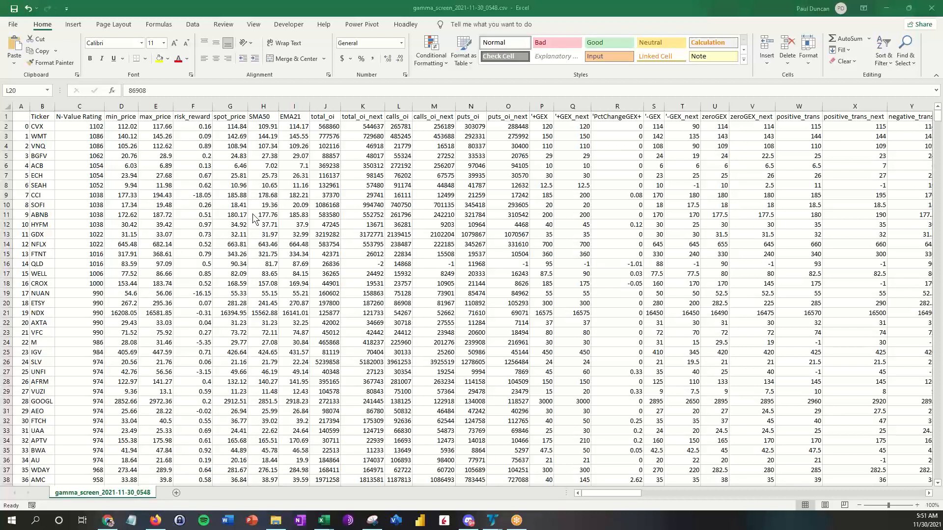
mouse_move(147, 199)
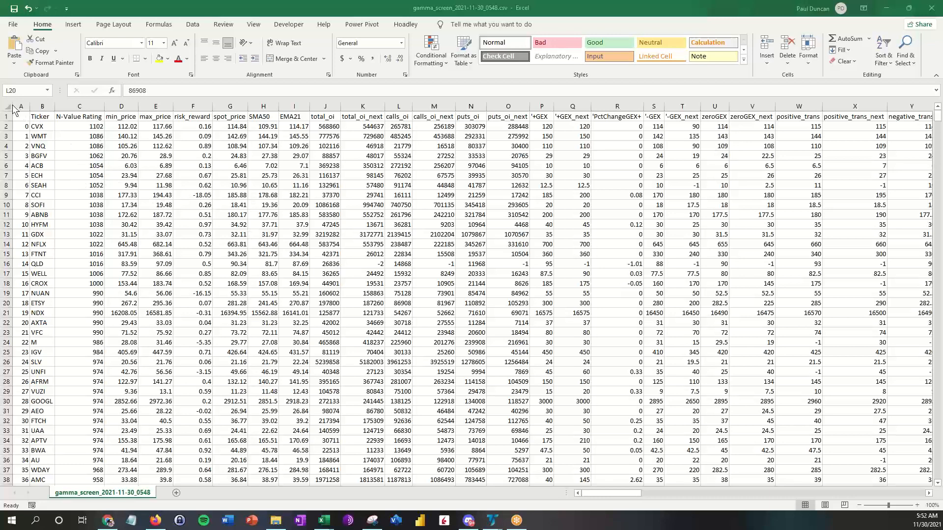
Review the rule columns (calls/puts GEX, DTE, TRUE/FALSE flags) and select the whole gamma_screen sheet
left_click(9, 106)
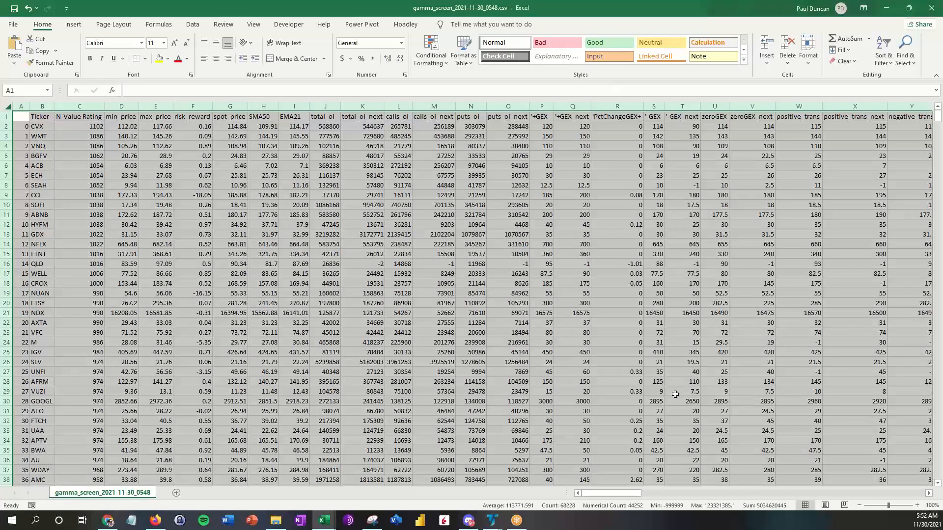
mouse_move(223, 343)
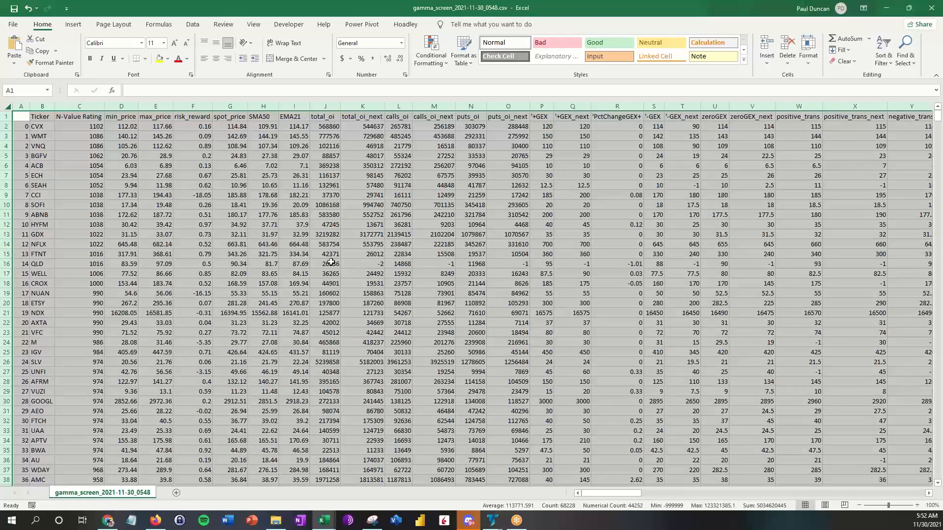
left_click(293, 234)
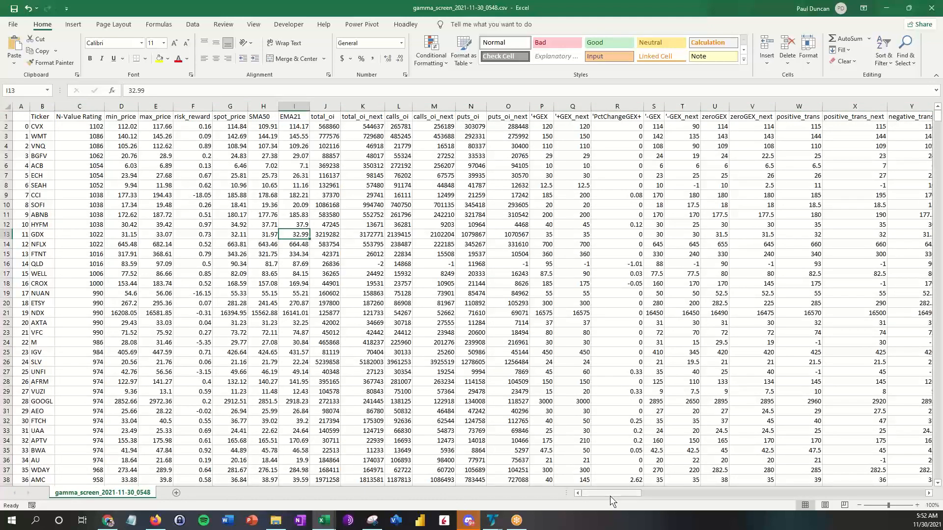
scroll("right", 3)
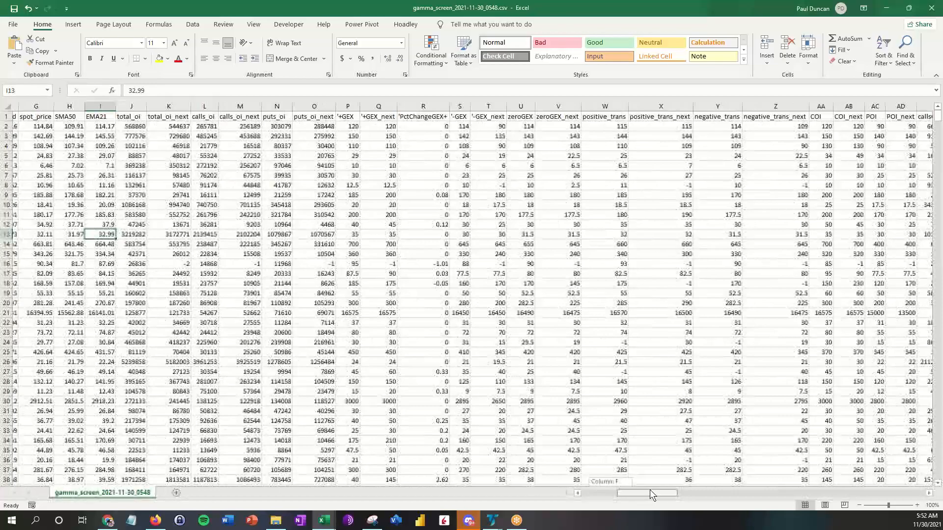
scroll("right", 3)
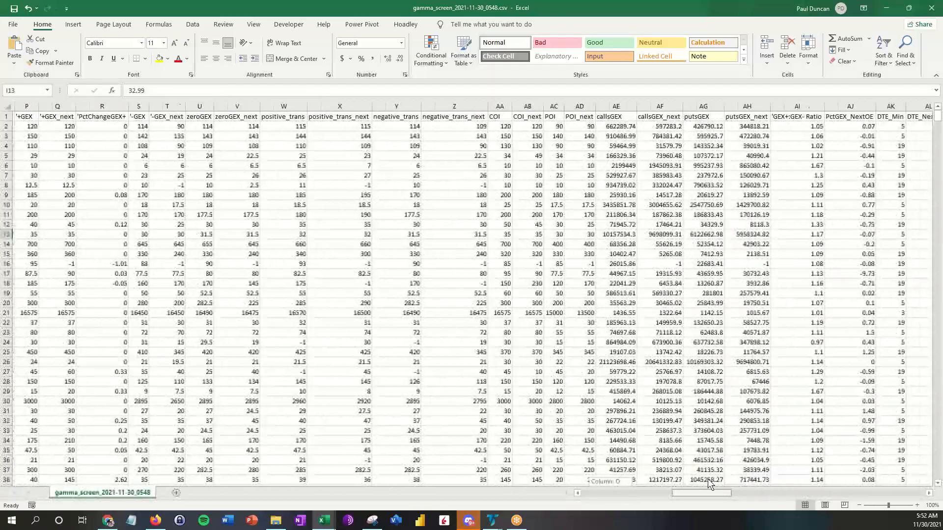
scroll("right", 3)
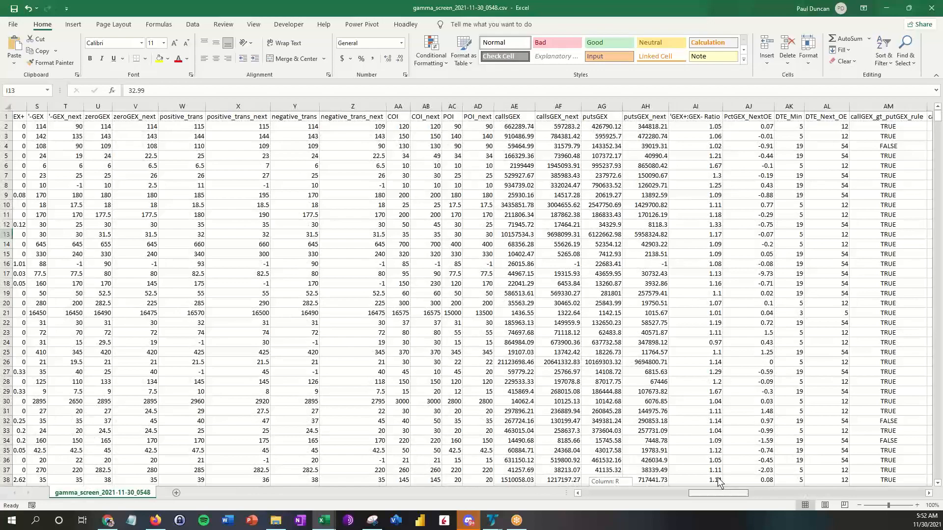
scroll("right", 3)
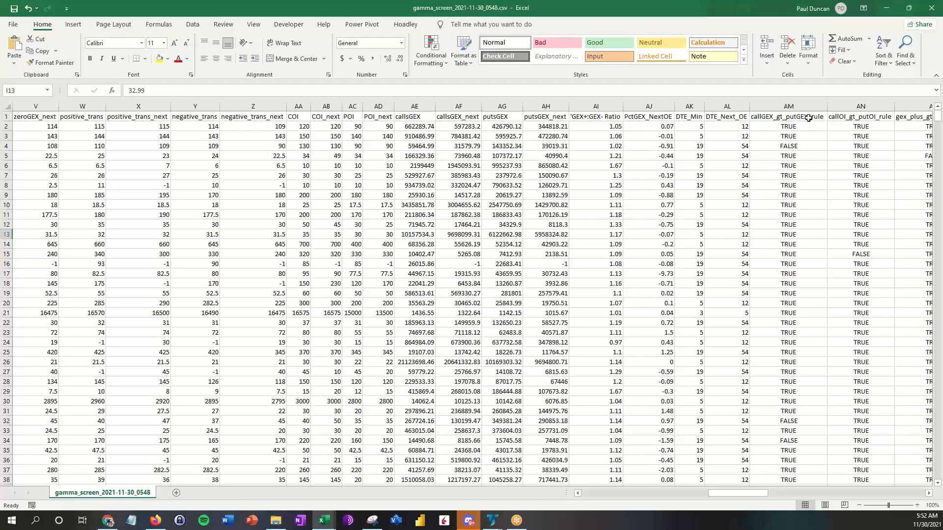
left_click(789, 106)
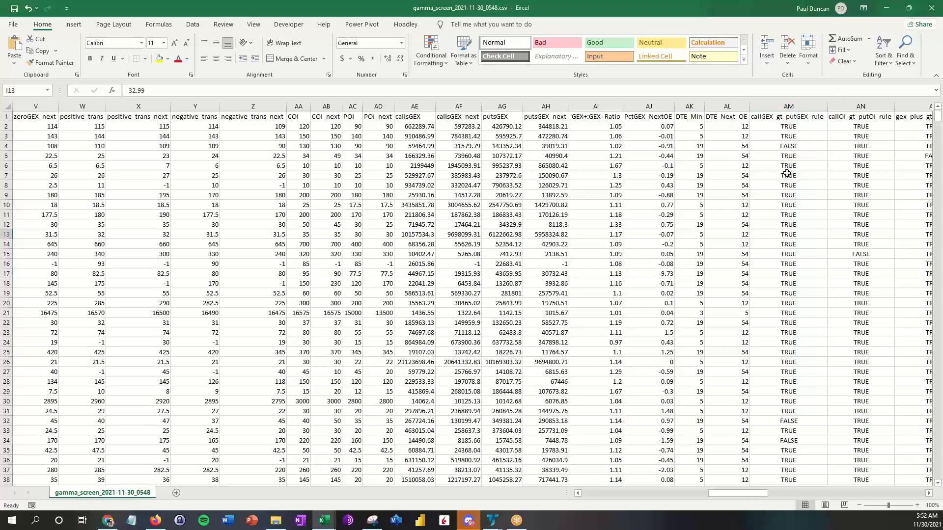
left_click(36, 117)
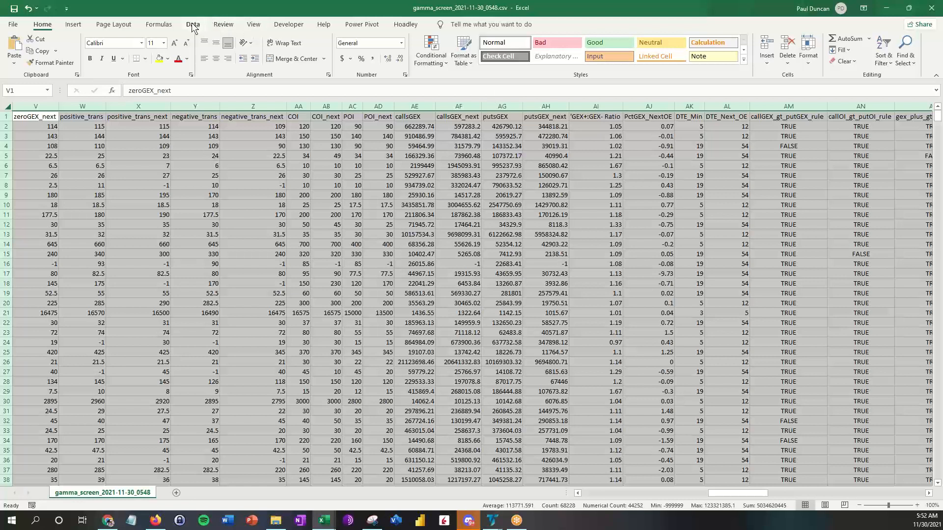
Turn on AutoFilter and keep only TRUE in callGEX_gt_putGEX_rule, leaving 931 of 1196 records
left_click(193, 24)
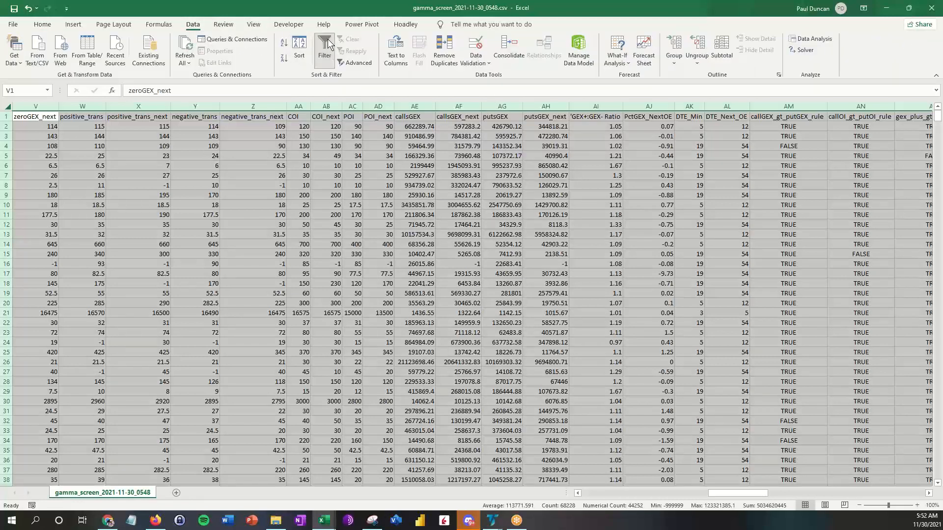
left_click(323, 51)
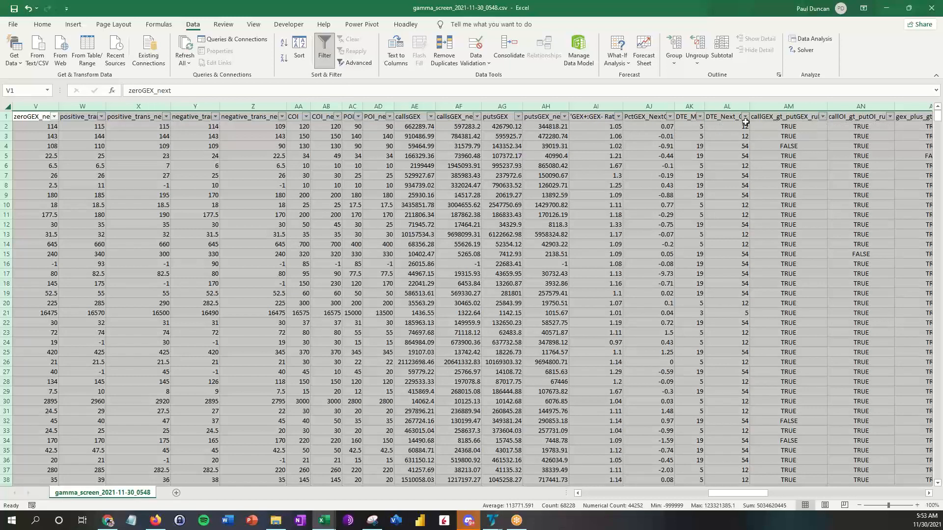
mouse_move(821, 117)
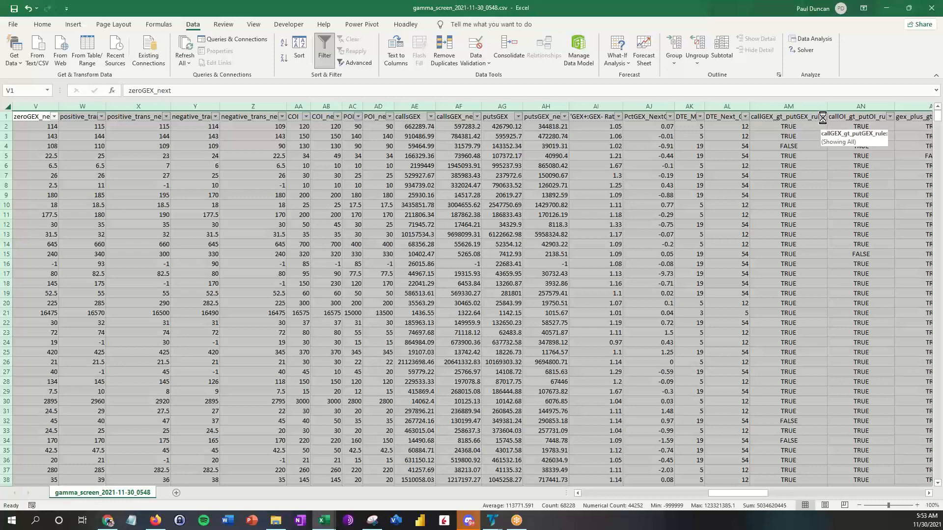
left_click(821, 116)
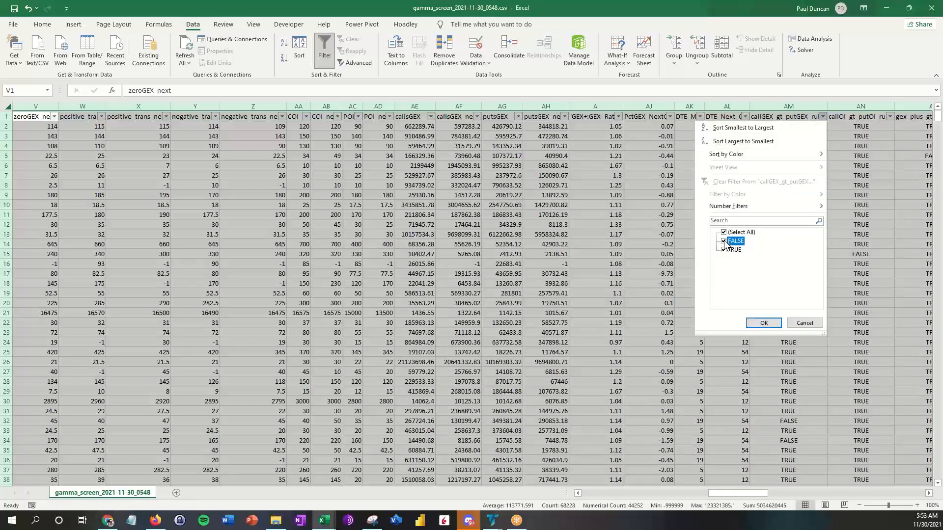
left_click(763, 323)
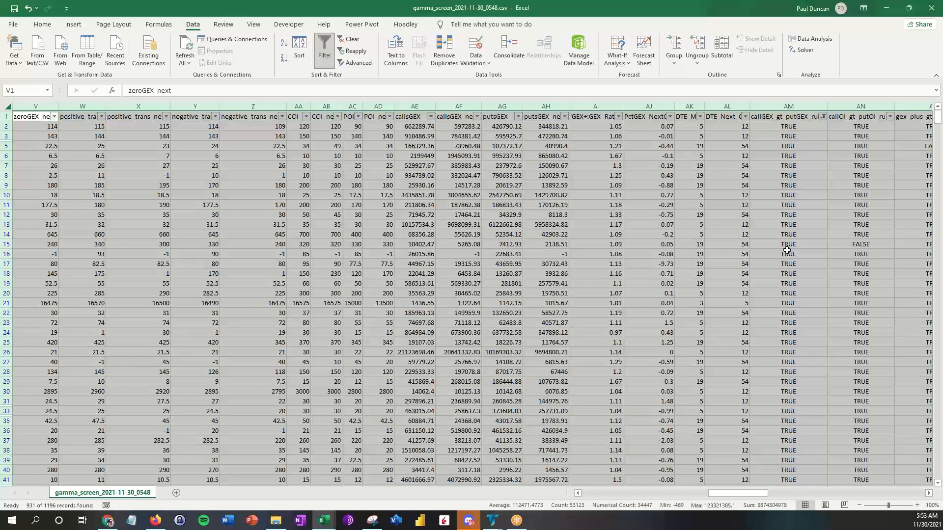
mouse_move(797, 212)
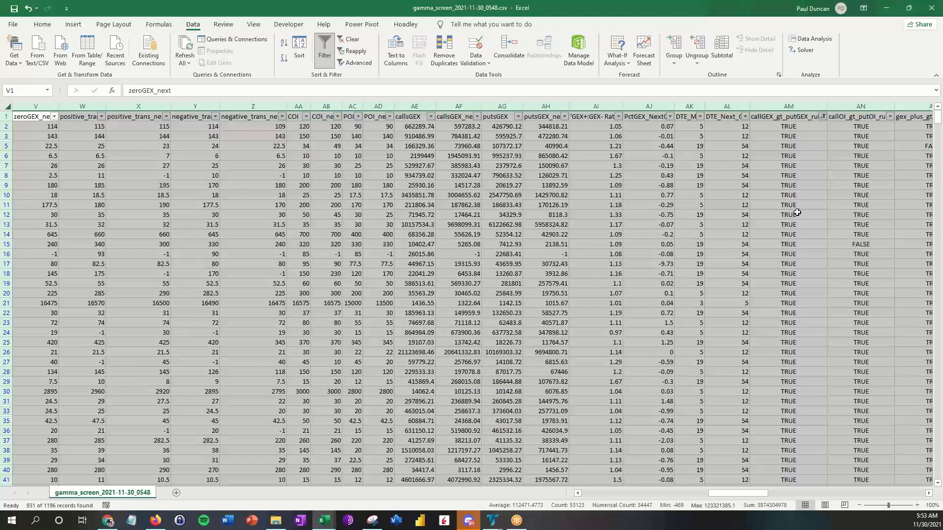
mouse_move(763, 120)
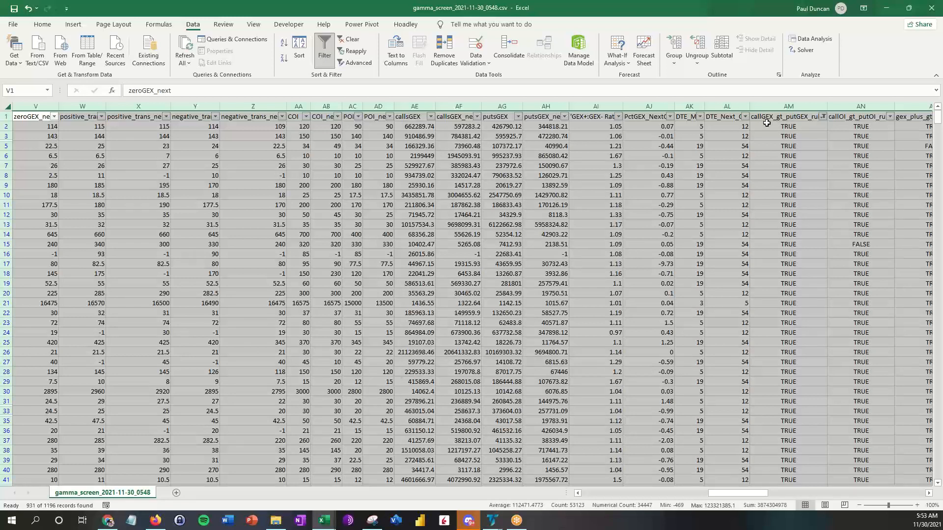
mouse_move(793, 386)
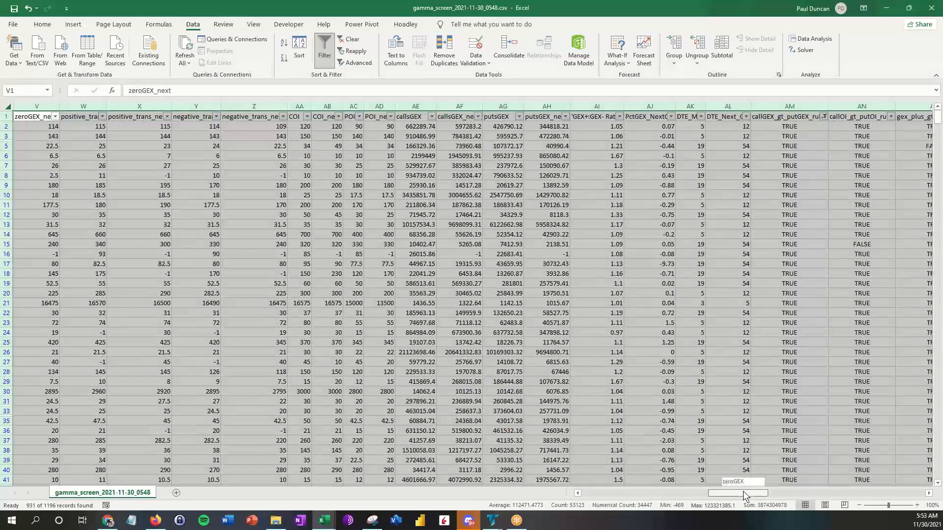
Filter spot_price to greater than 15, narrowing the sheet to 714 of 1196 records
scroll("left", 3)
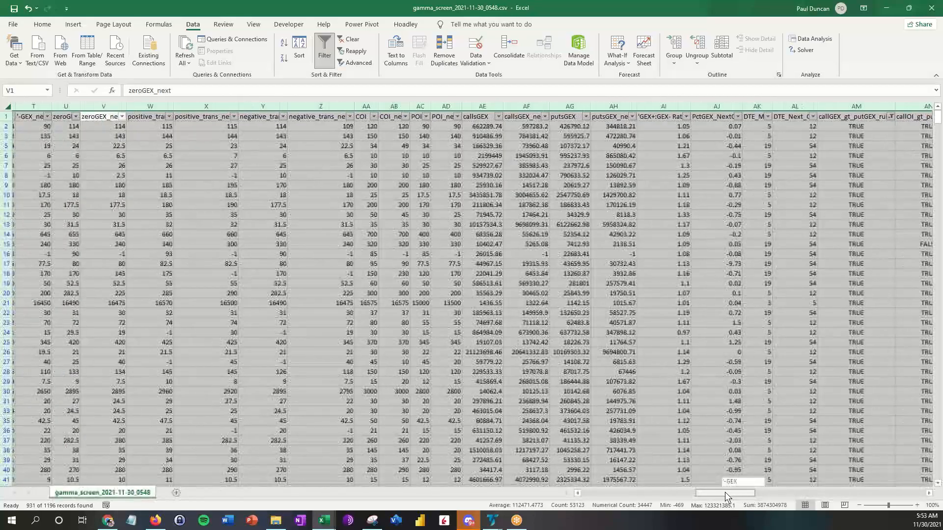
scroll("left", 3)
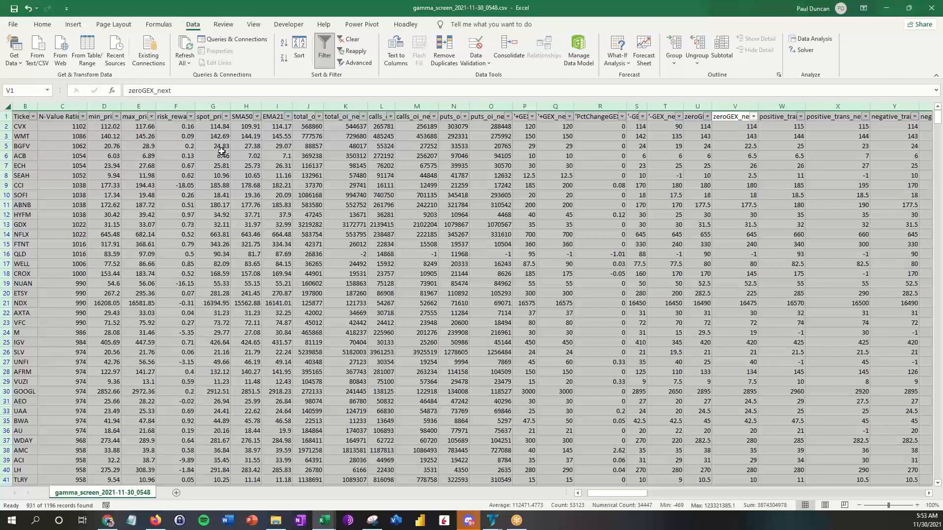
mouse_move(213, 116)
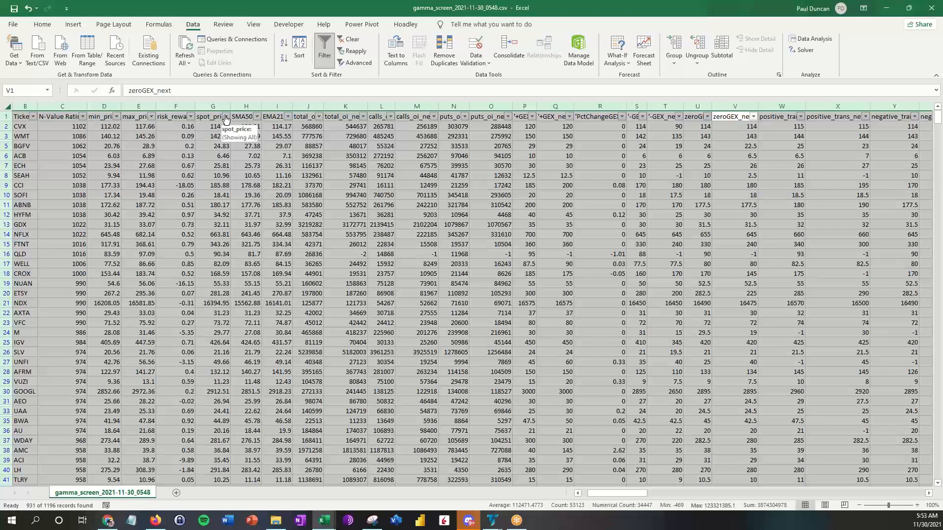
left_click(131, 205)
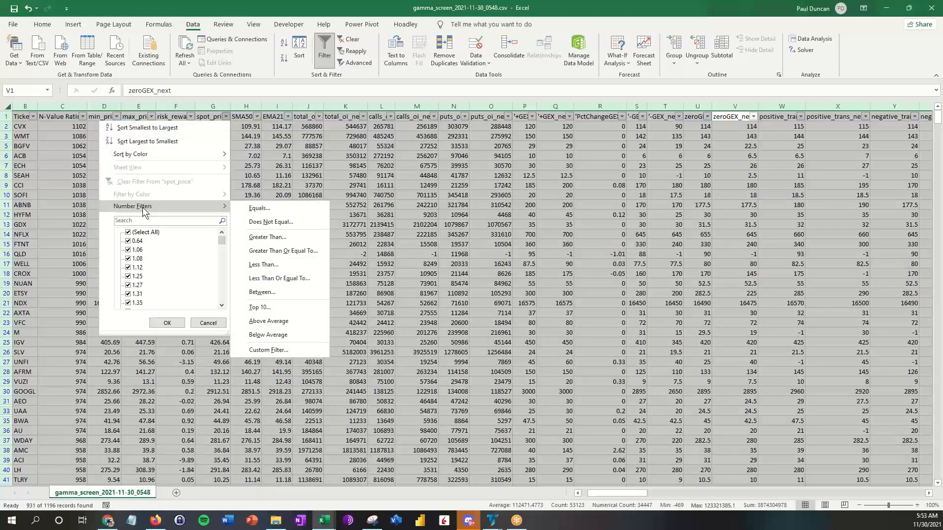
mouse_move(267, 237)
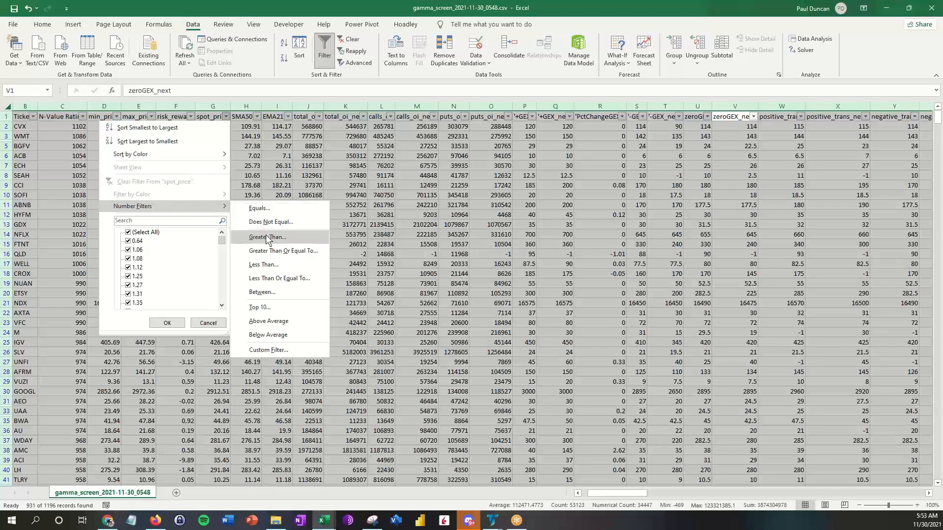
left_click(267, 236)
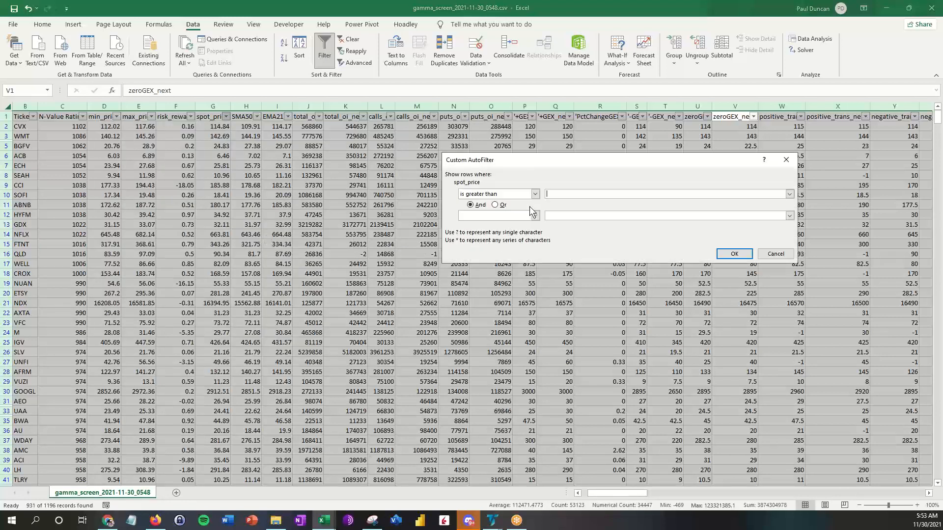
type("15")
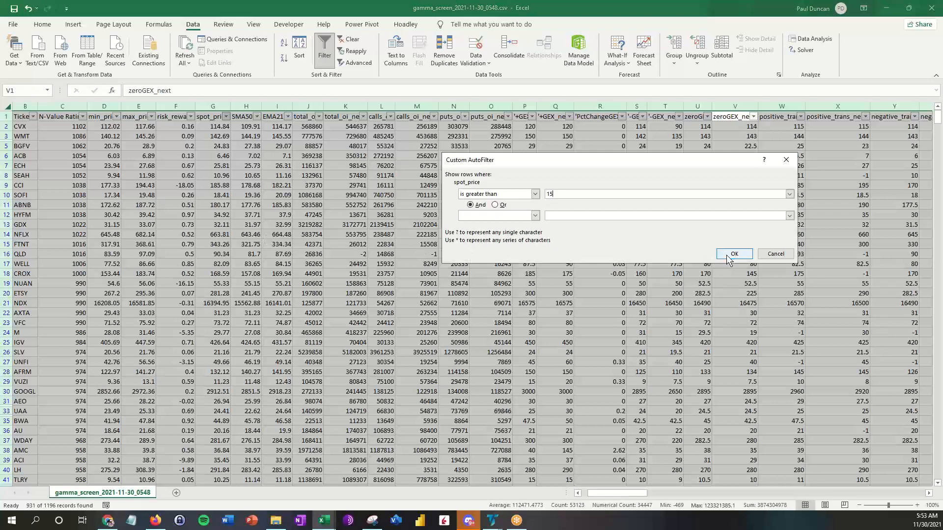
left_click(732, 253)
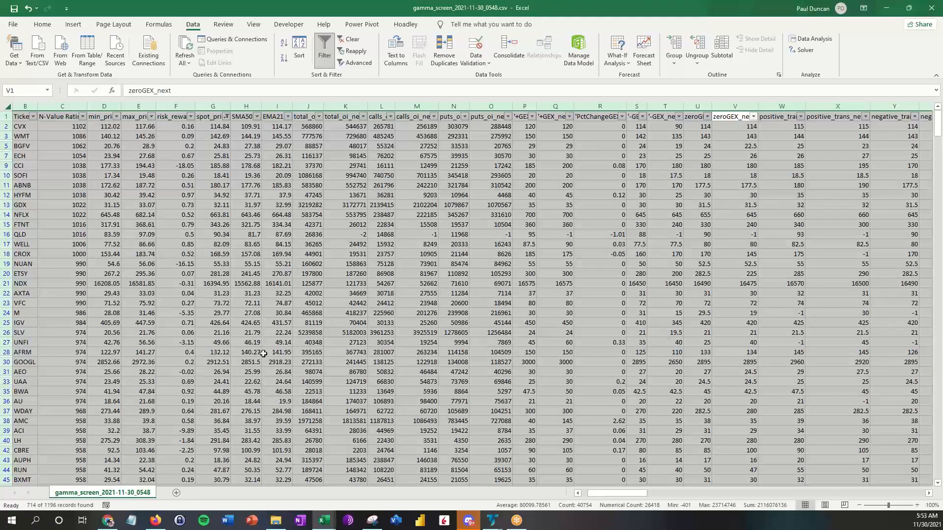
mouse_move(599, 379)
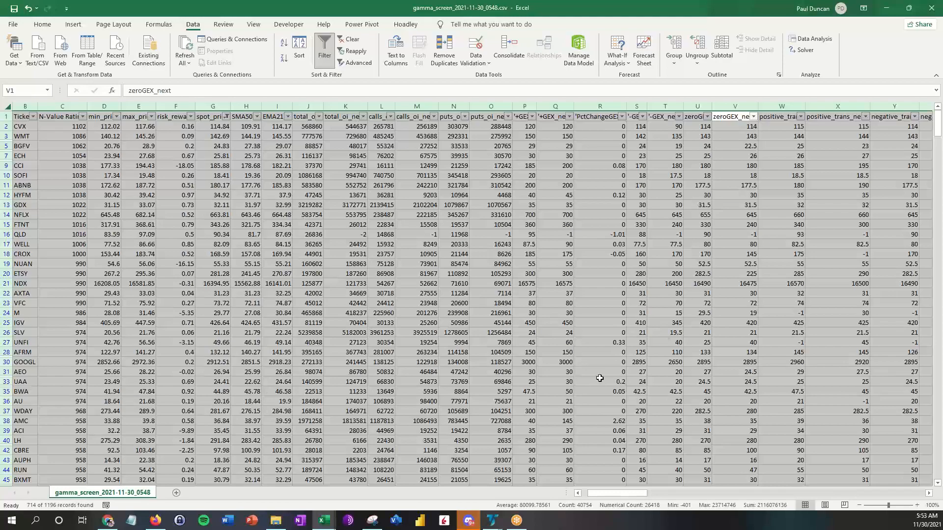
mouse_move(629, 501)
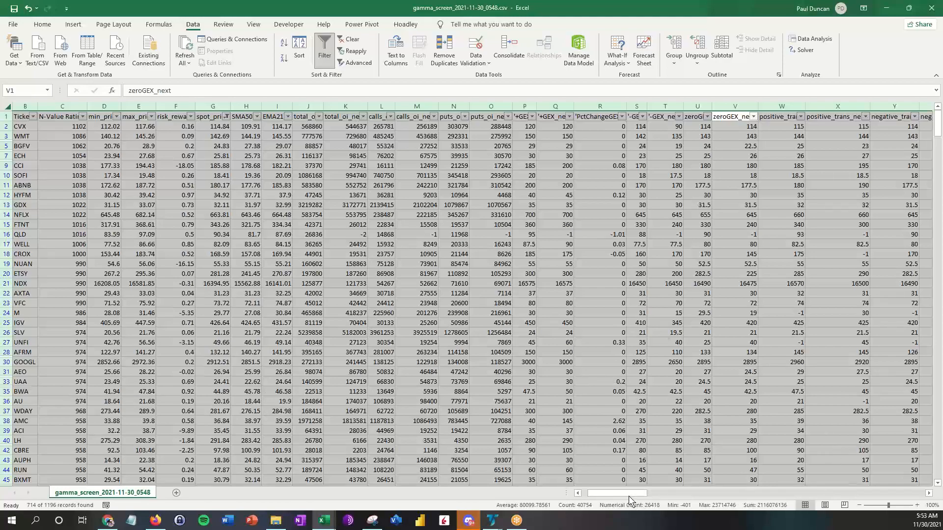
Filter totalOI_gt_500k_rule to TRUE only, cutting the sheet to 81 of 1196 records
scroll("right", 3)
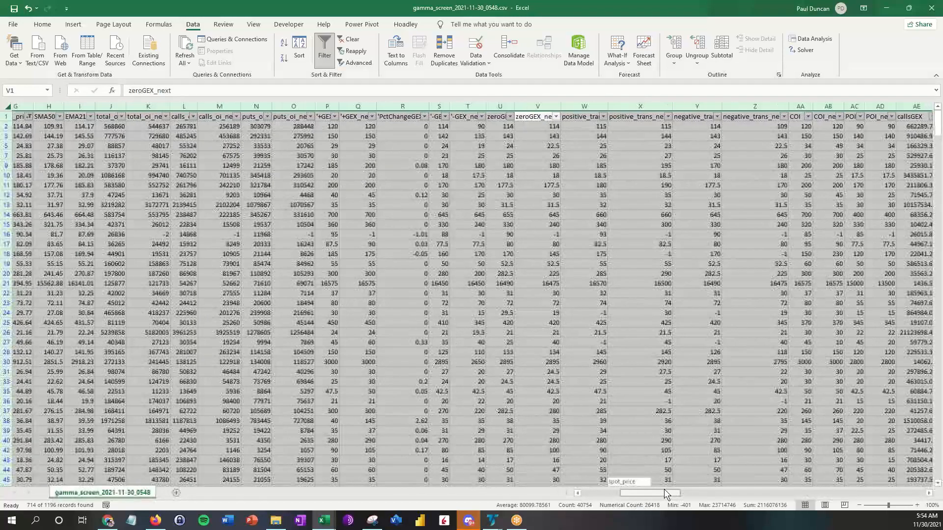
scroll("right", 3)
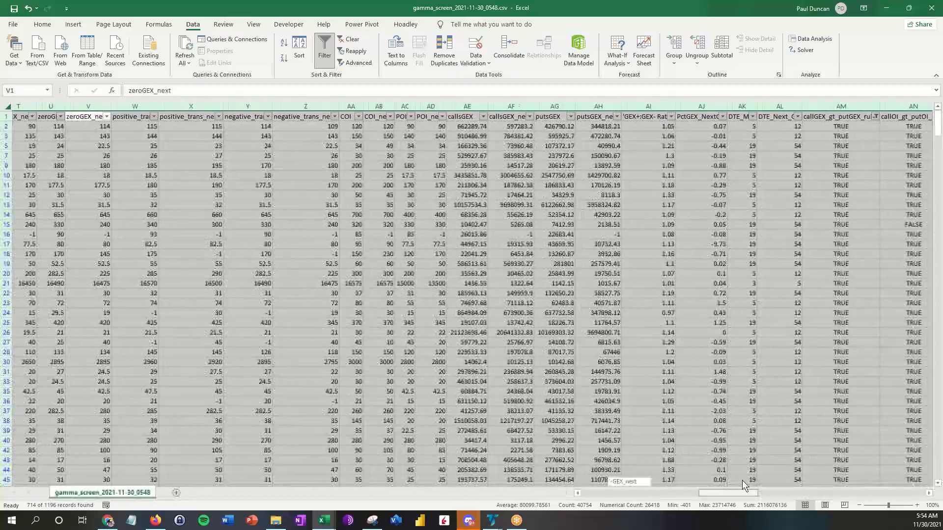
scroll("right", 3)
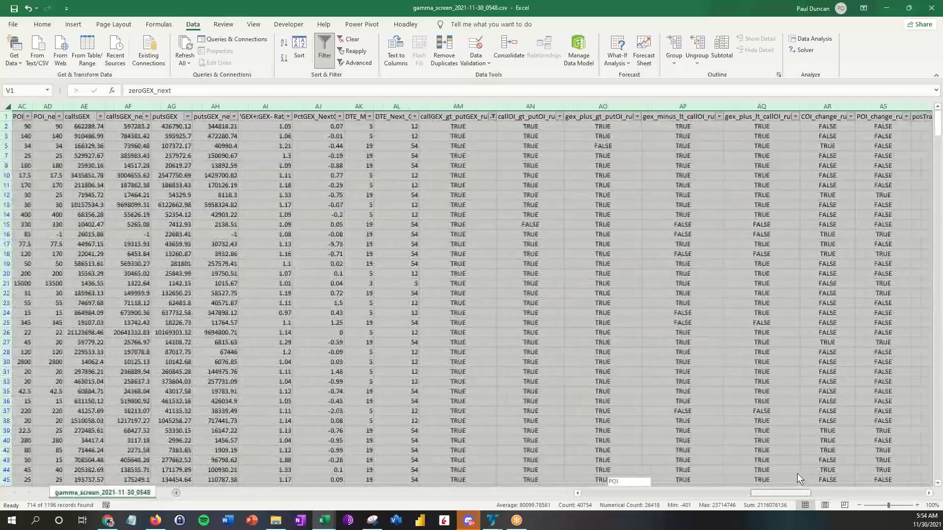
scroll("right", 3)
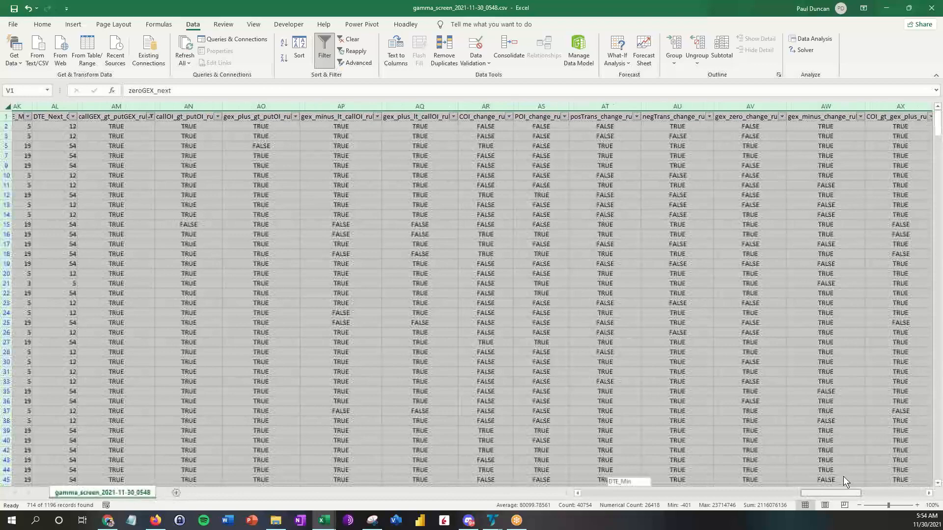
scroll("right", 3)
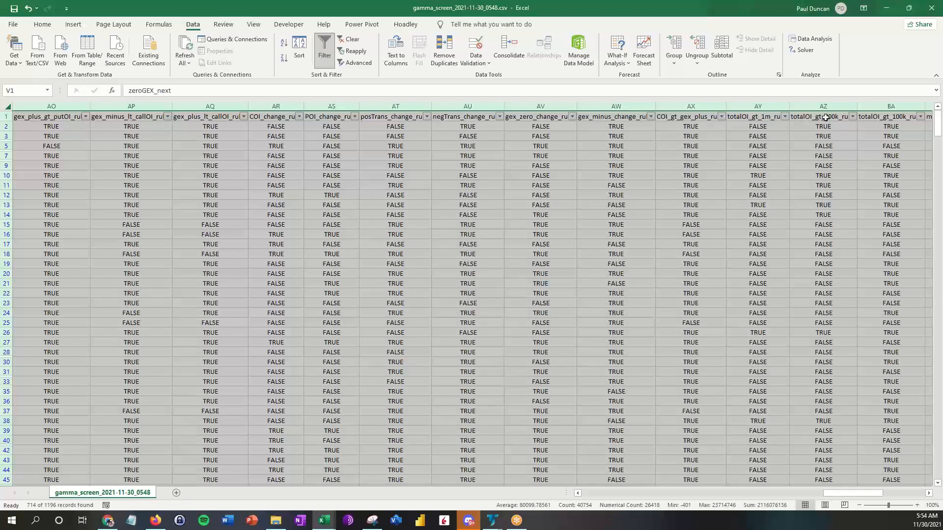
mouse_move(847, 137)
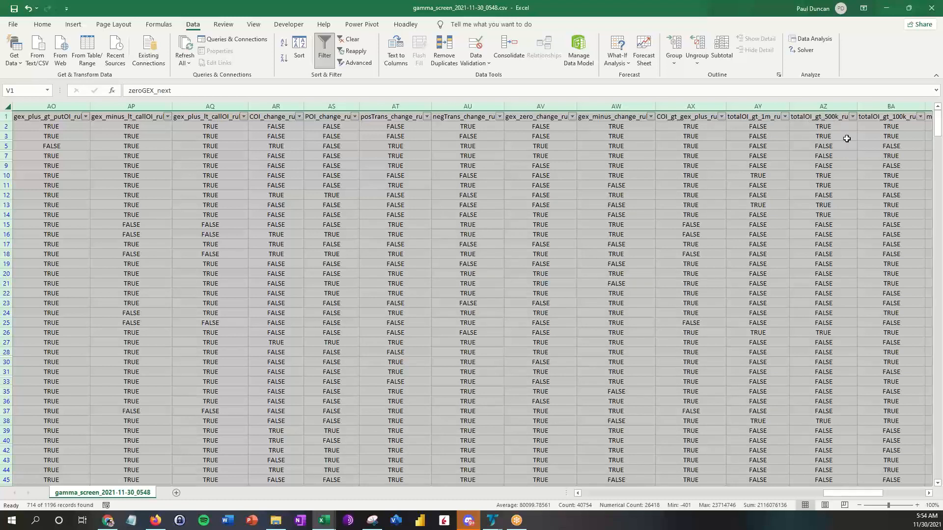
mouse_move(917, 123)
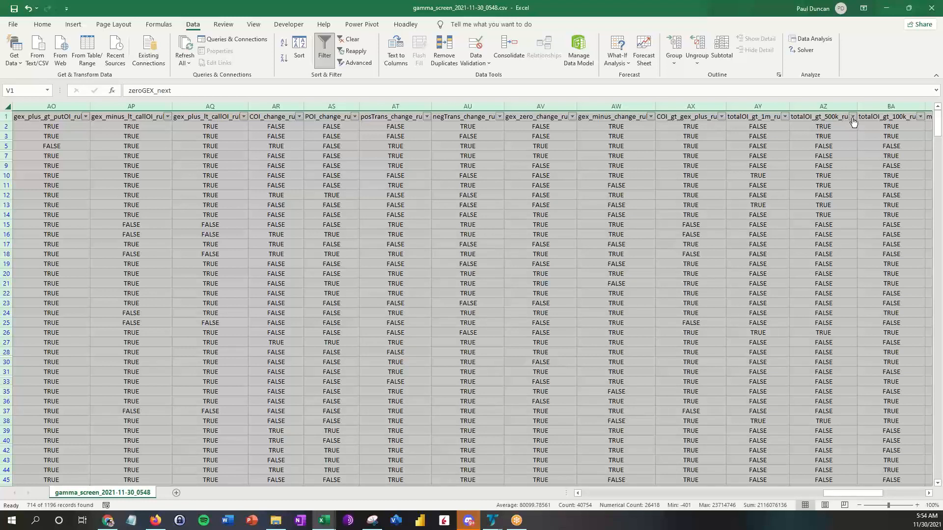
mouse_move(853, 117)
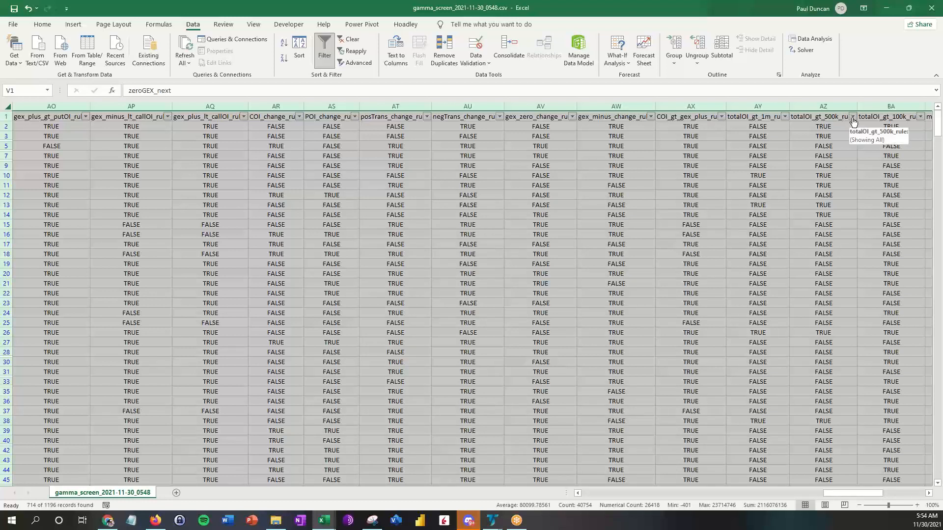
mouse_move(848, 117)
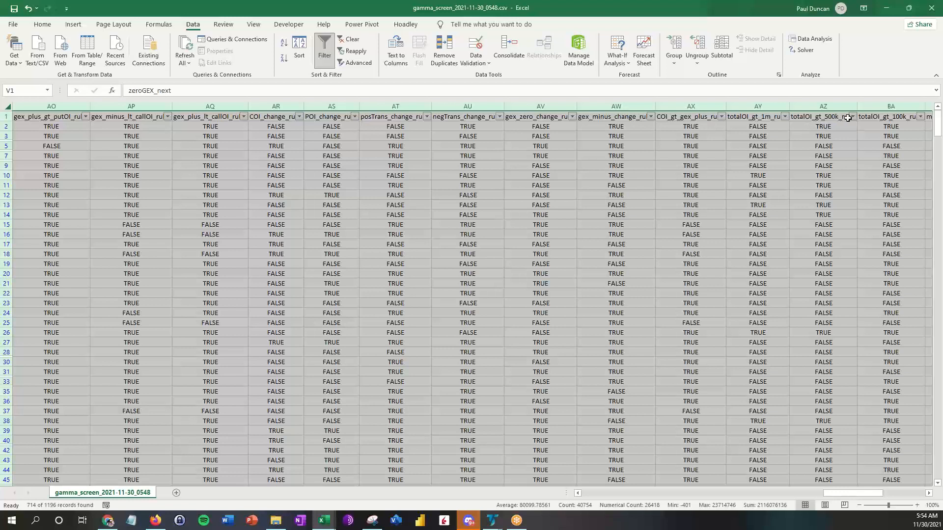
mouse_move(853, 120)
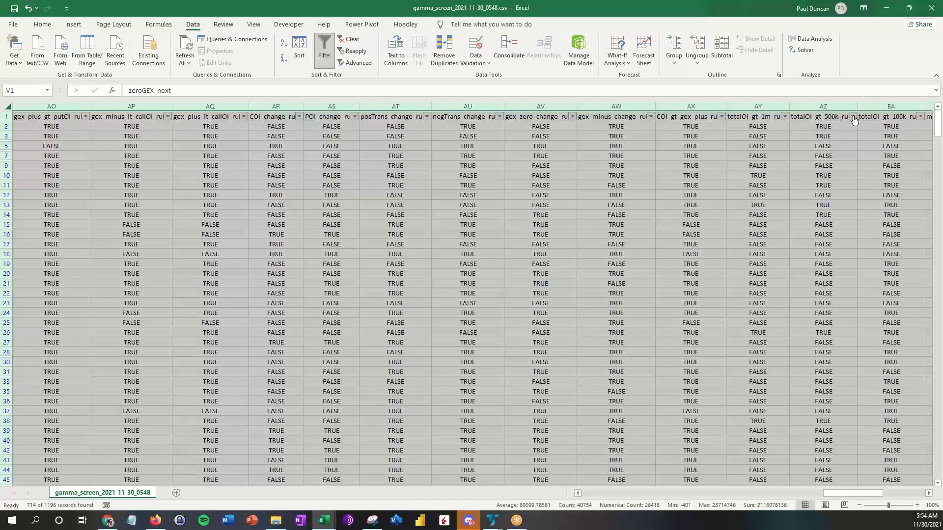
left_click(852, 116)
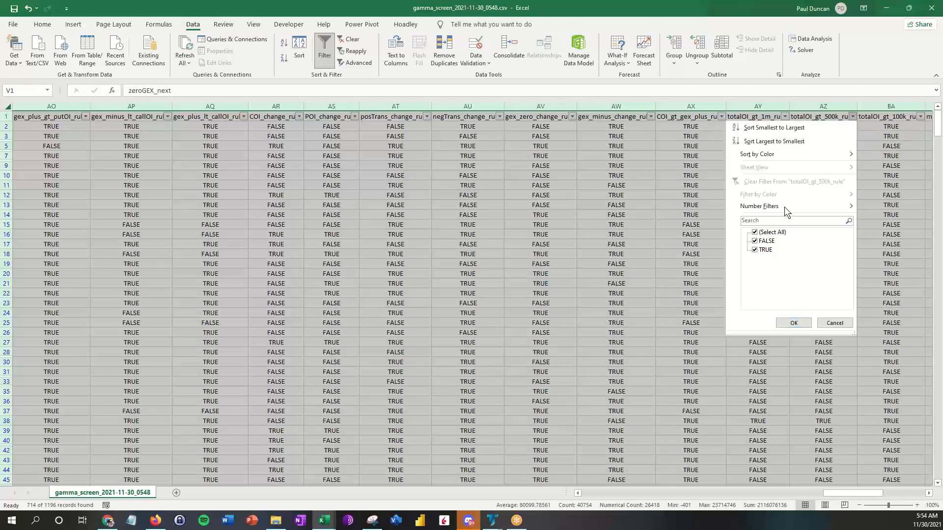
left_click(753, 241)
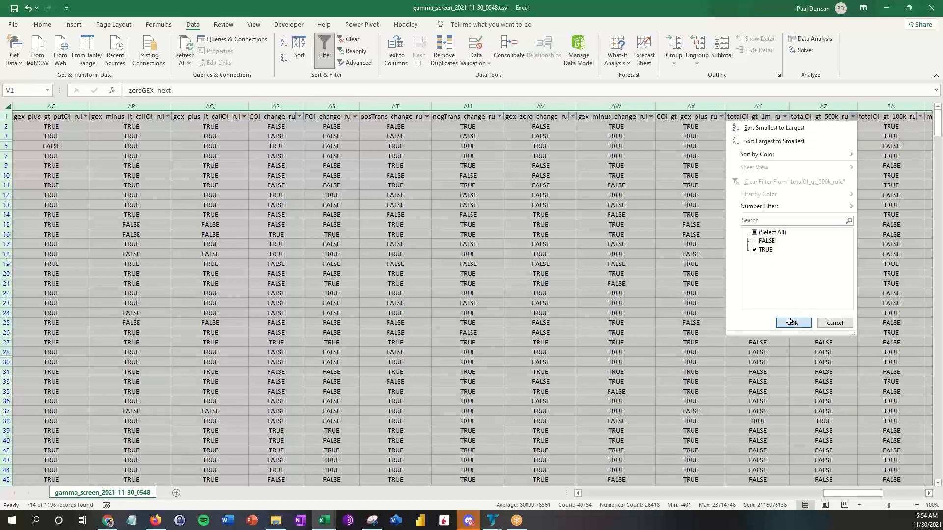
left_click(793, 323)
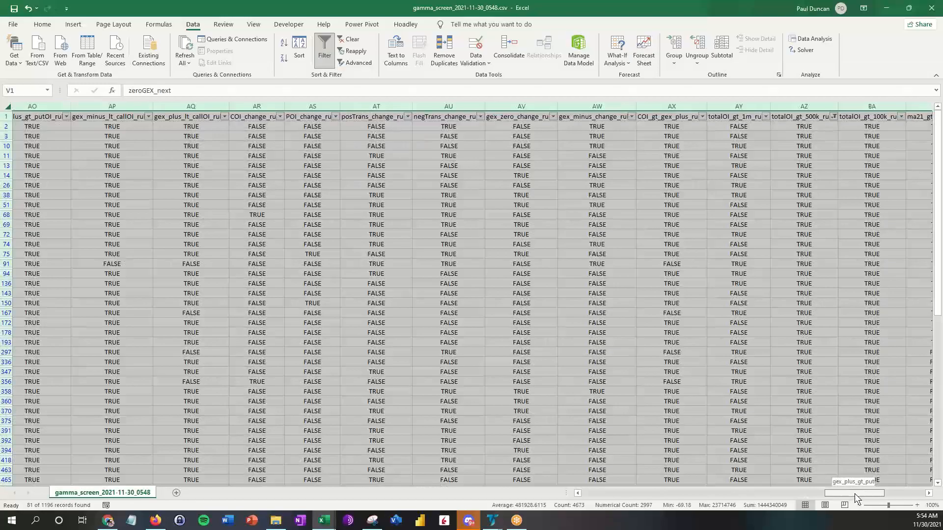
scroll("left", 3)
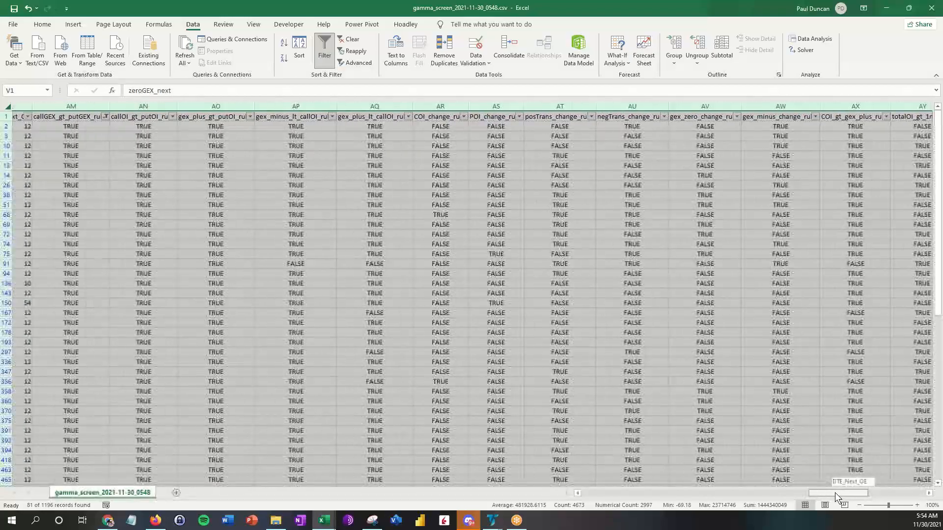
scroll("left", 3)
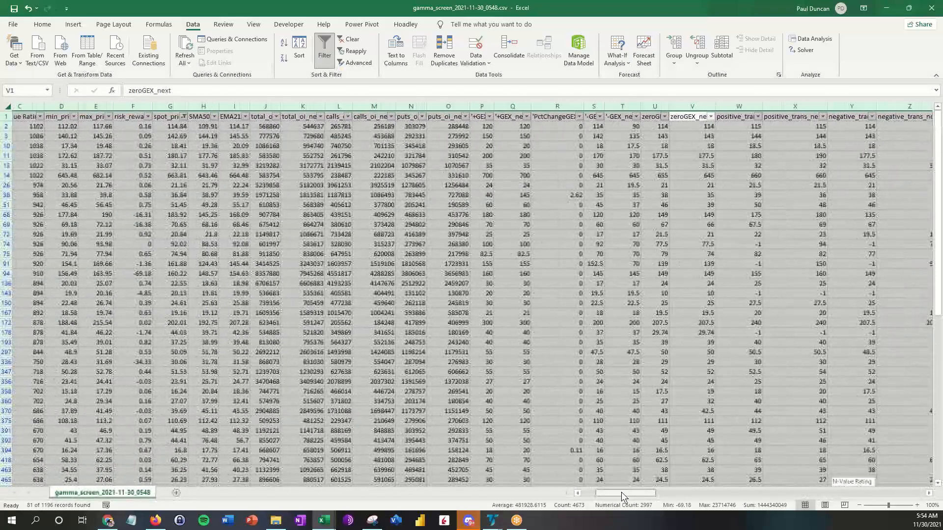
scroll("left", 3)
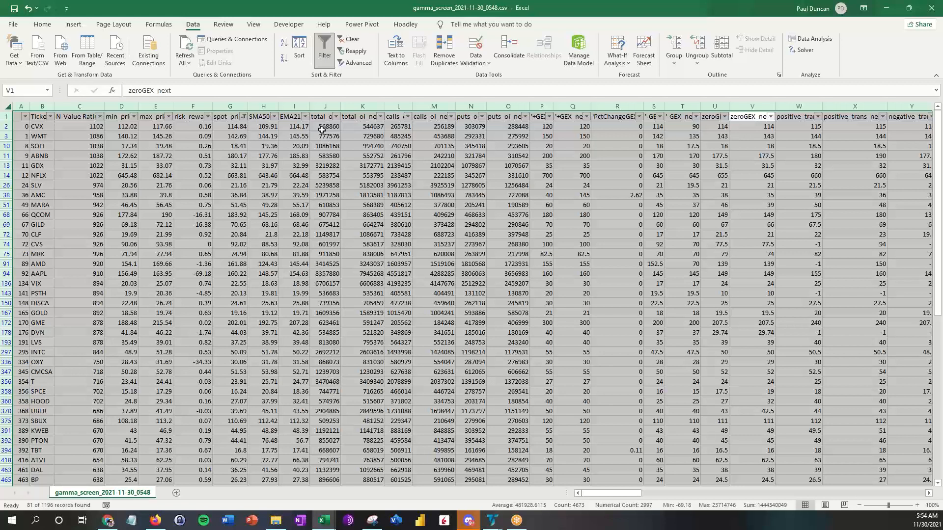
mouse_move(329, 147)
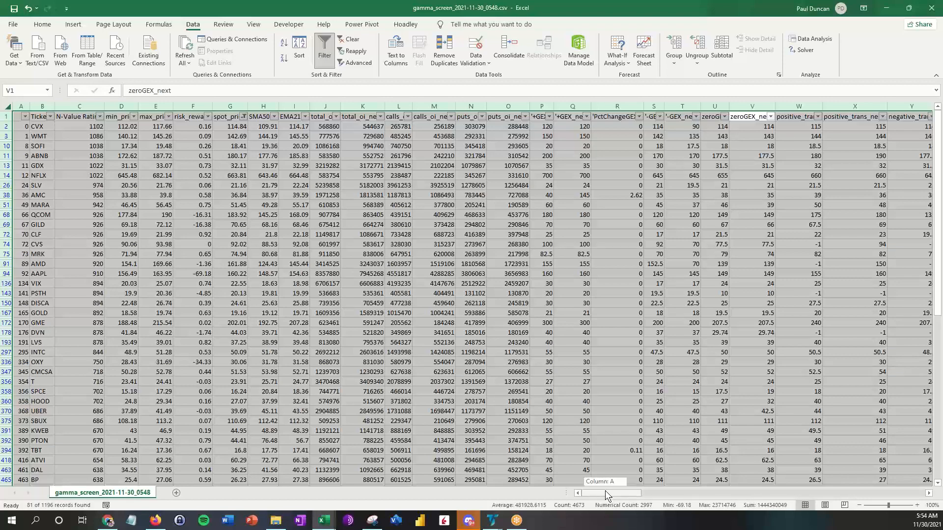
scroll("right", 3)
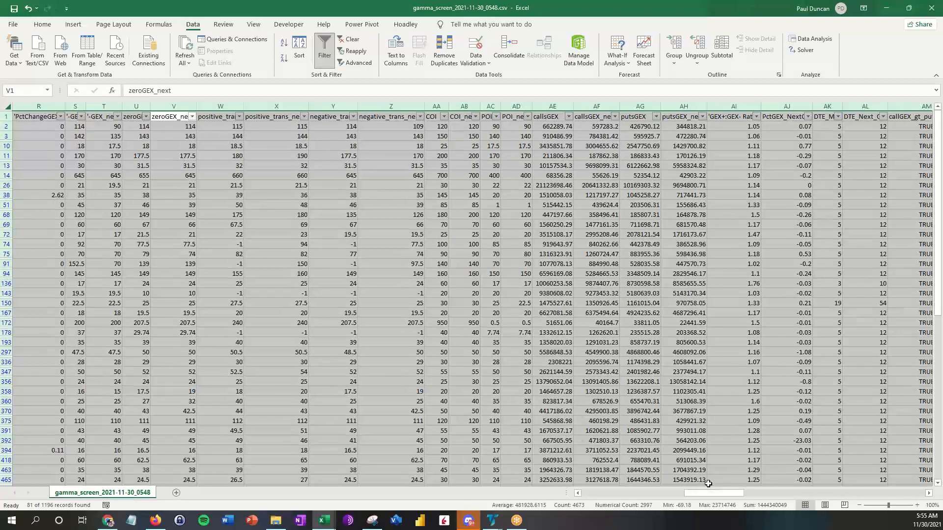
scroll("right", 3)
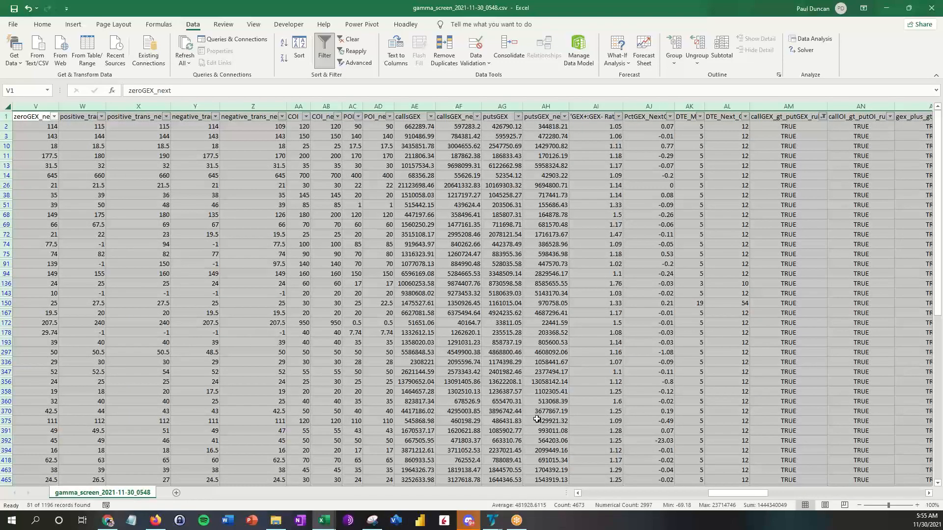
scroll("left", 3)
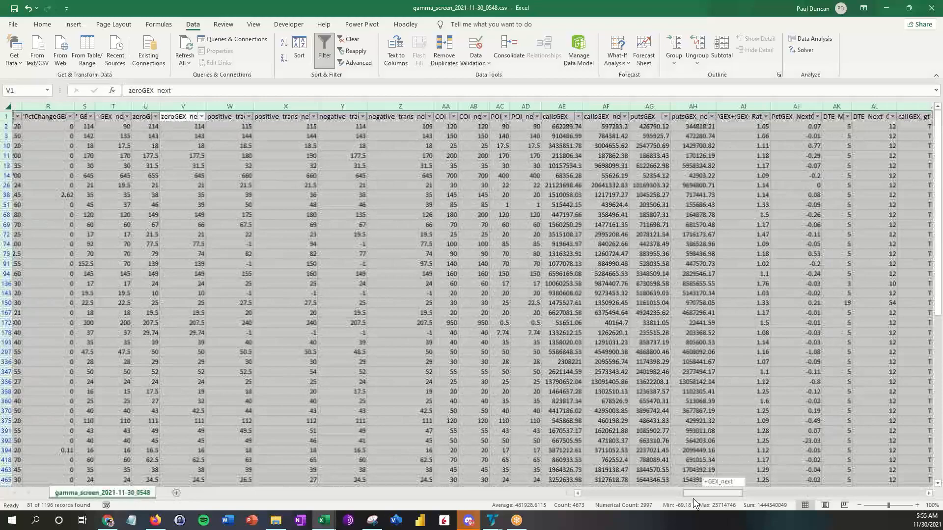
scroll("left", 3)
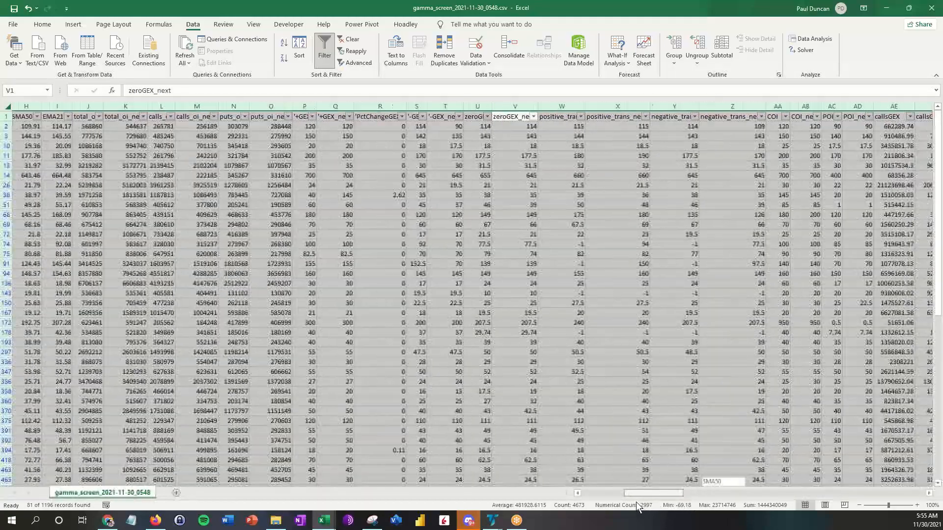
scroll("left", 3)
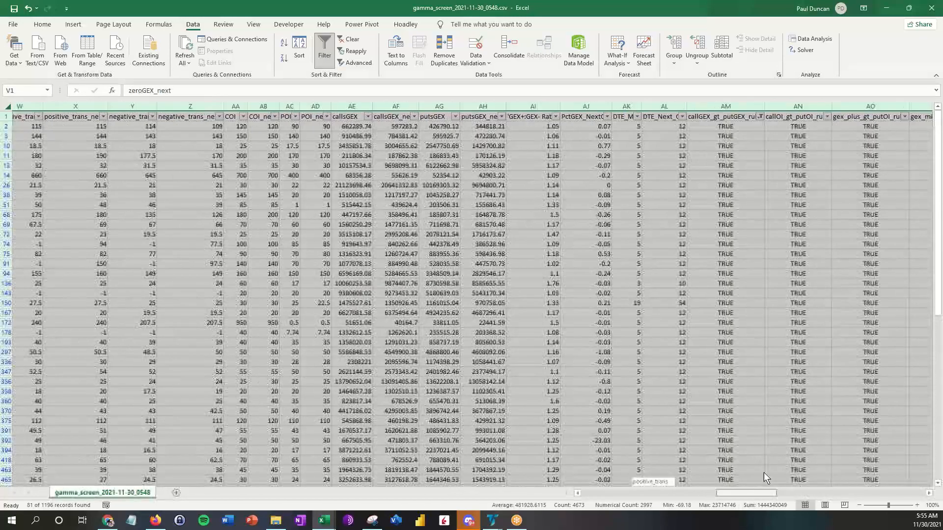
scroll("right", 3)
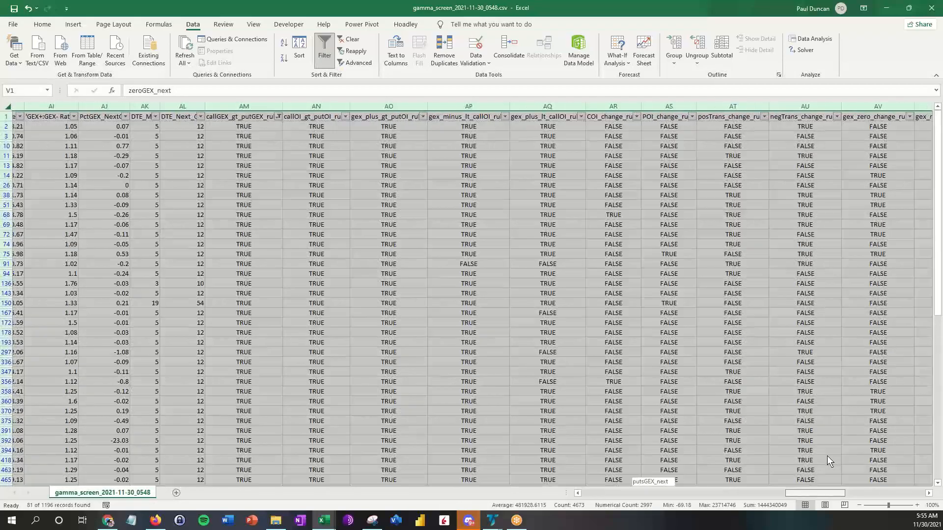
scroll("right", 3)
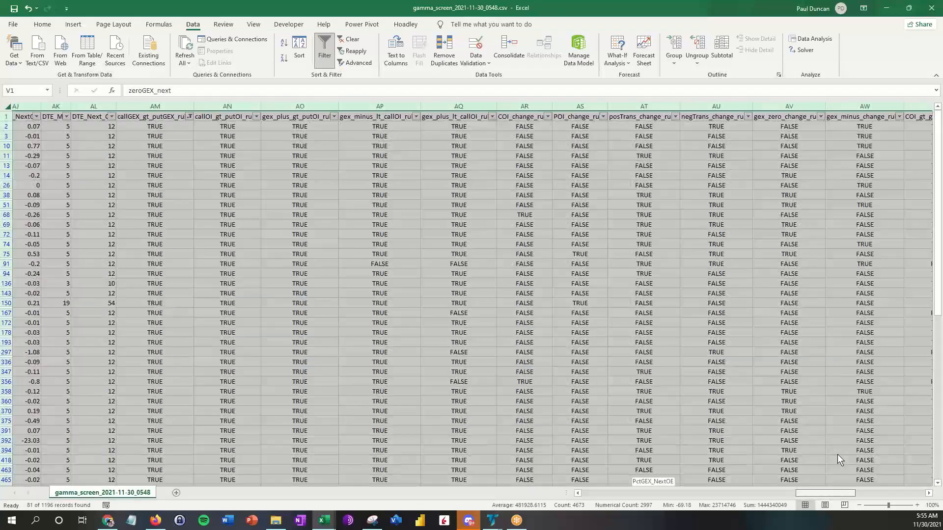
scroll("right", 3)
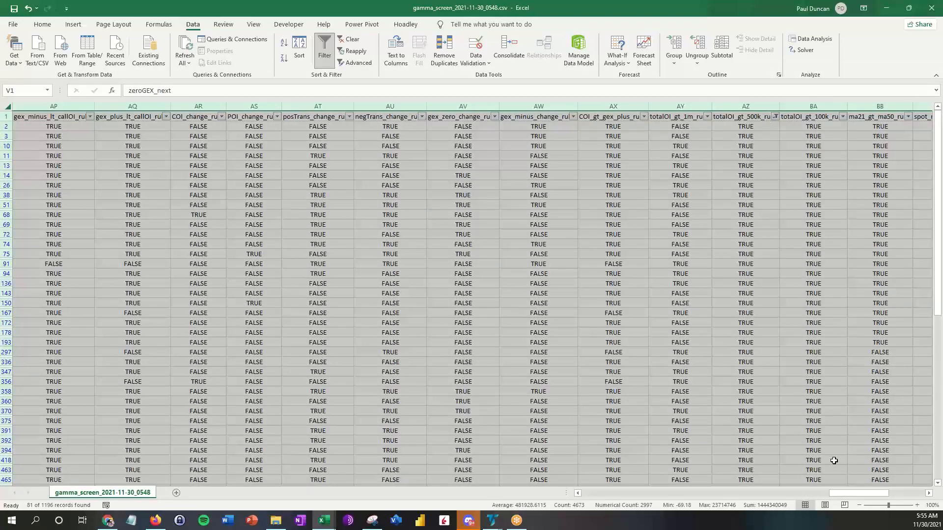
scroll("right", 3)
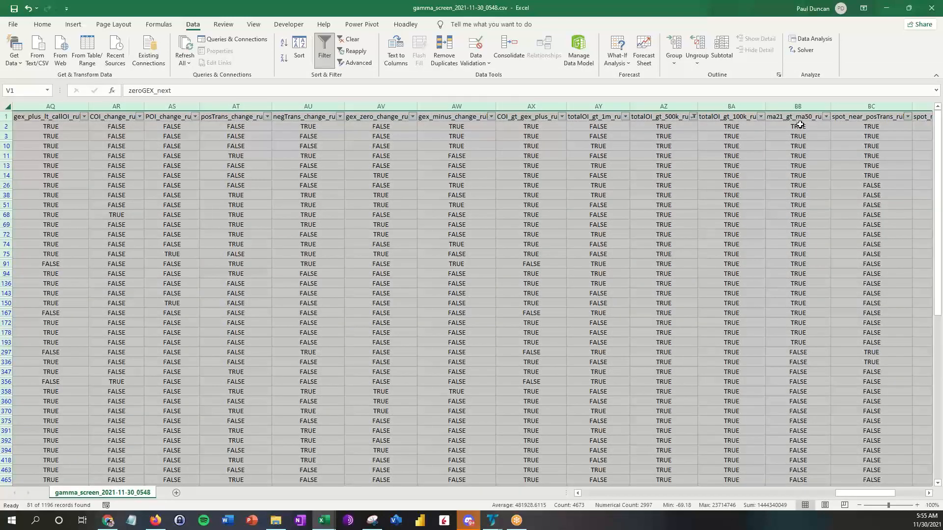
mouse_move(829, 119)
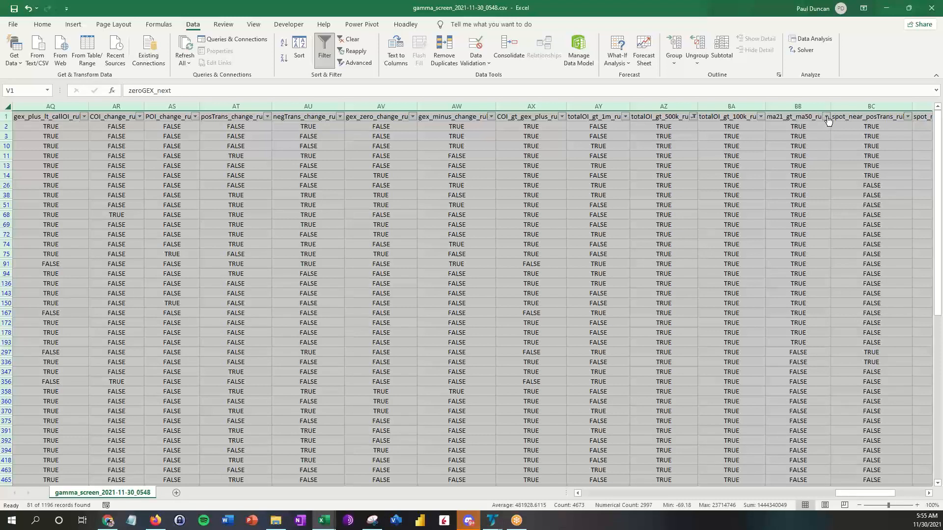
Filter ma21_gt_ma50_rule to TRUE only, leaving 56 records, and return to the ticker columns
left_click(828, 119)
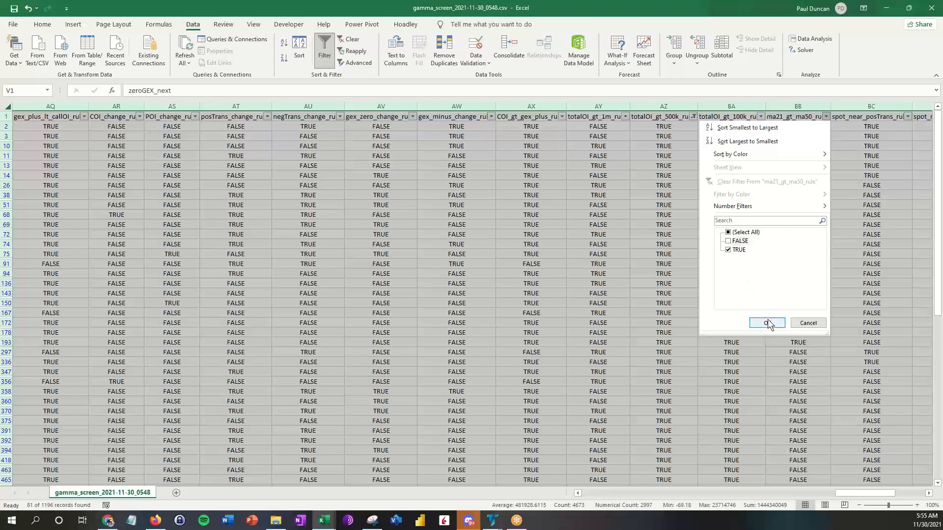
left_click(767, 324)
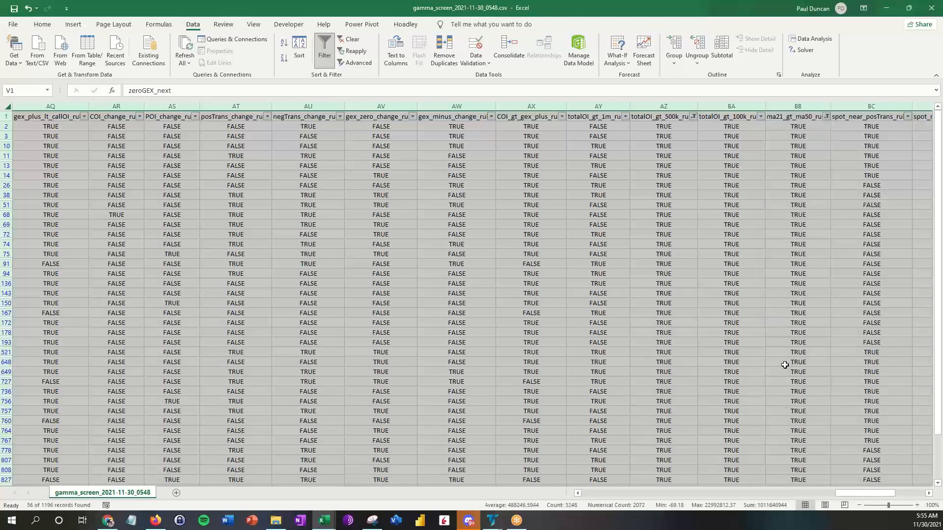
scroll("right", 3)
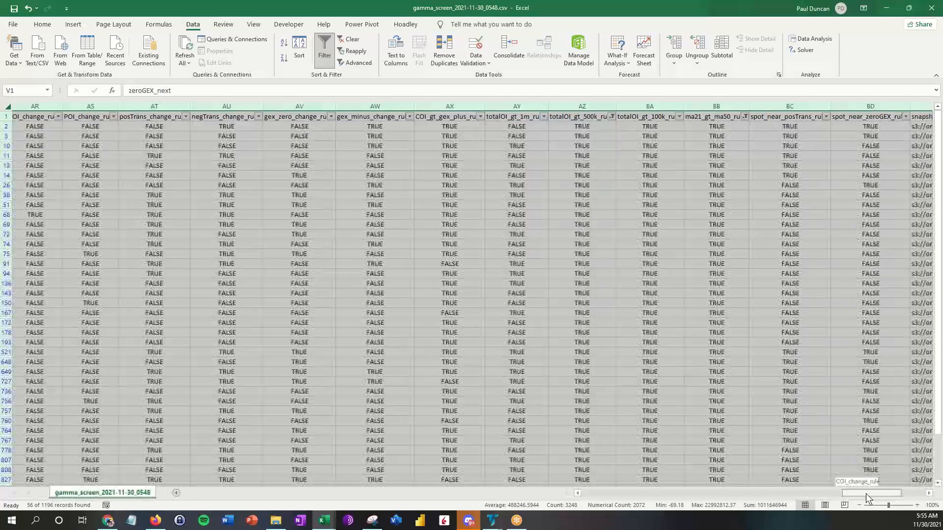
scroll("left", 3)
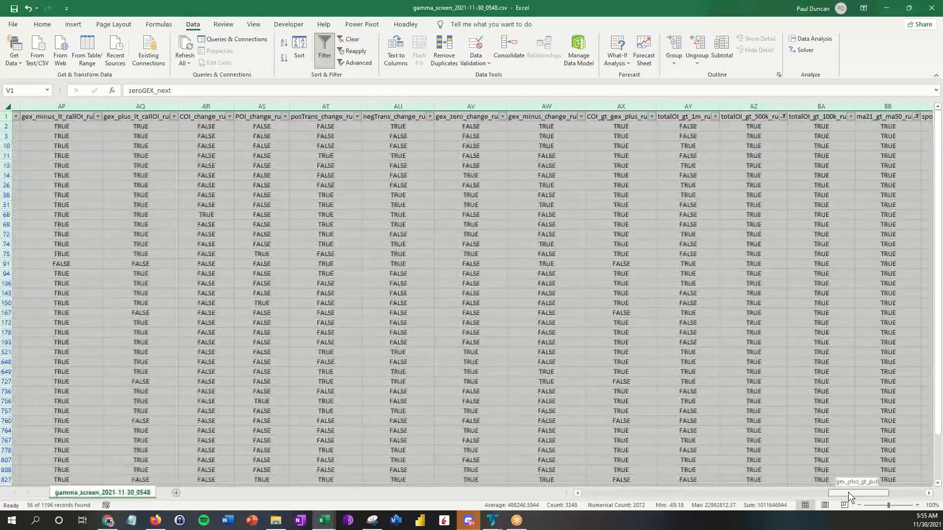
scroll("left", 3)
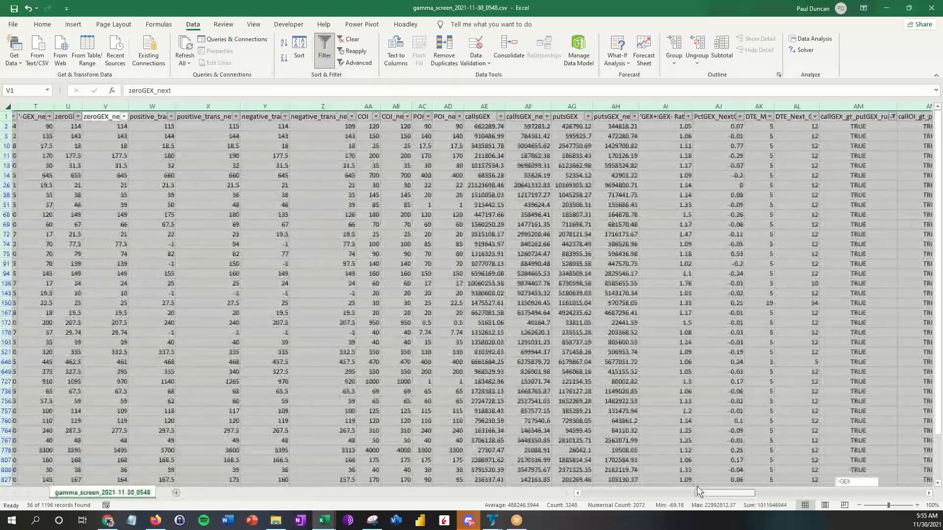
scroll("left", 3)
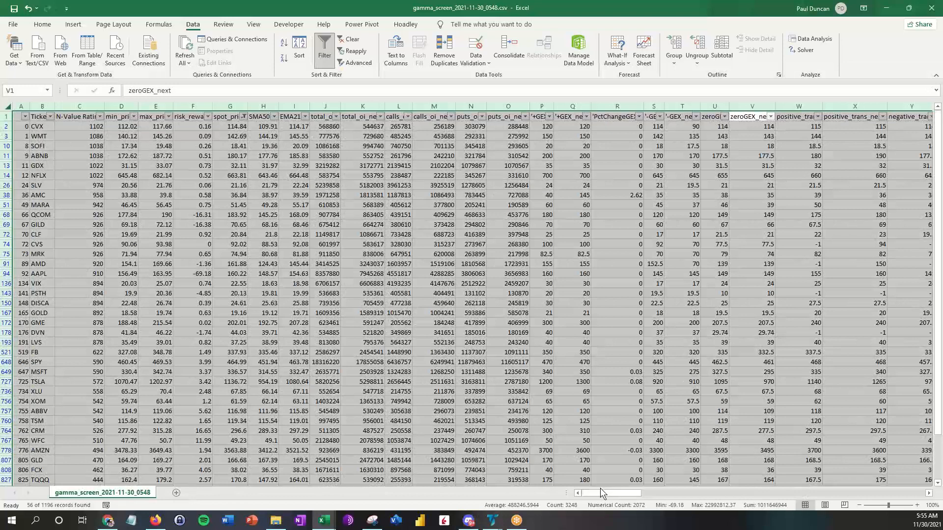
mouse_move(566, 246)
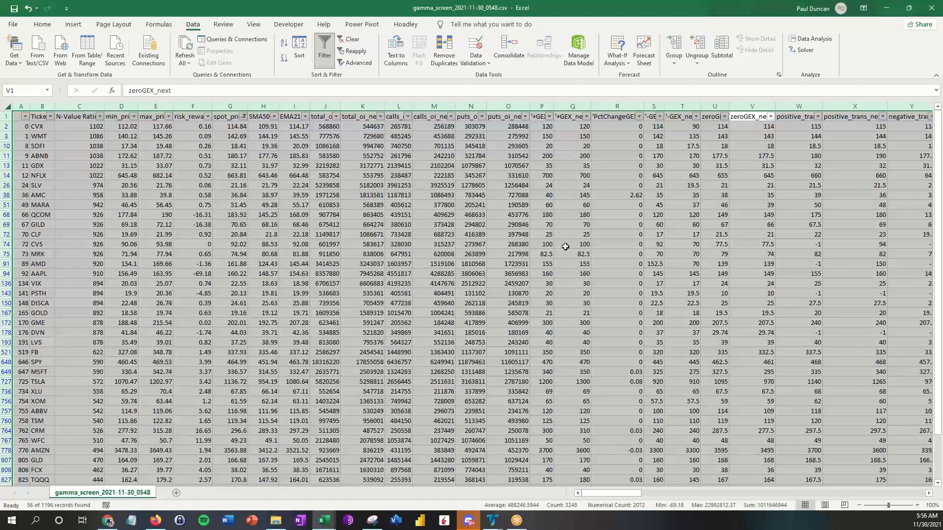
mouse_move(608, 116)
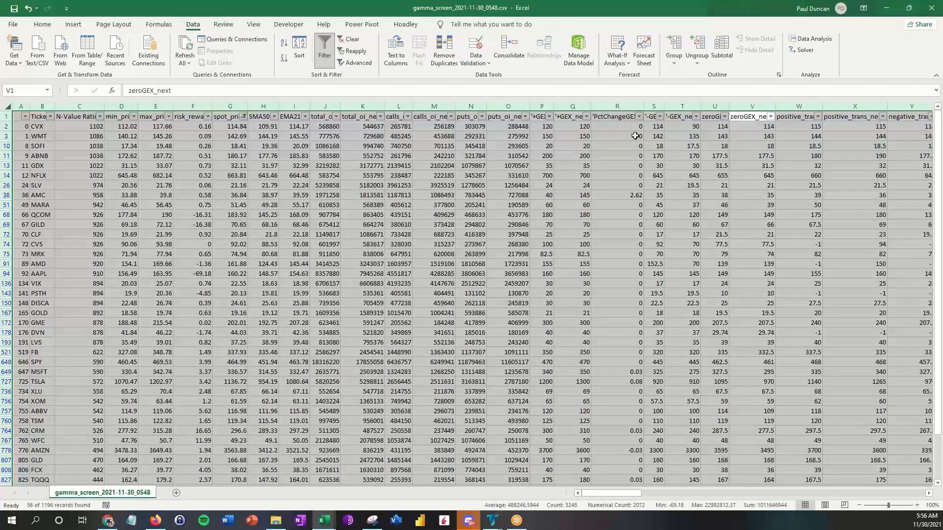
mouse_move(626, 152)
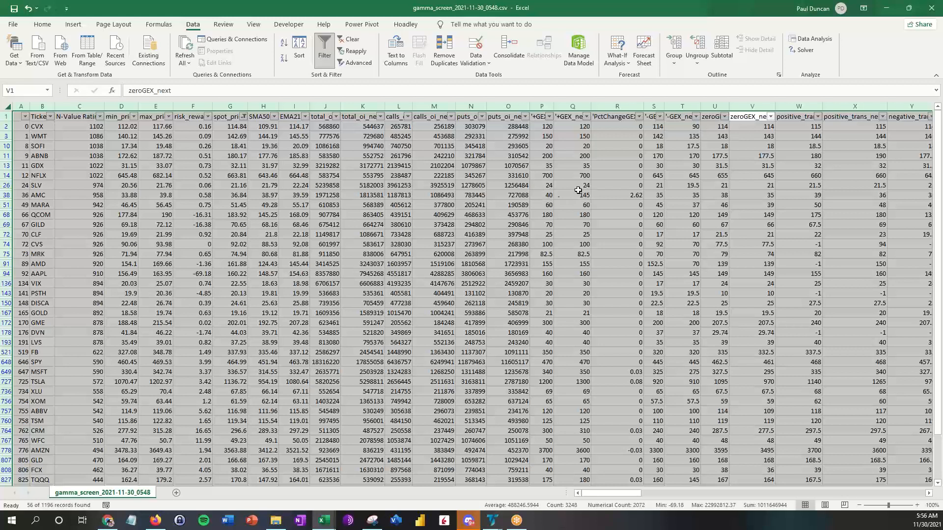
mouse_move(548, 371)
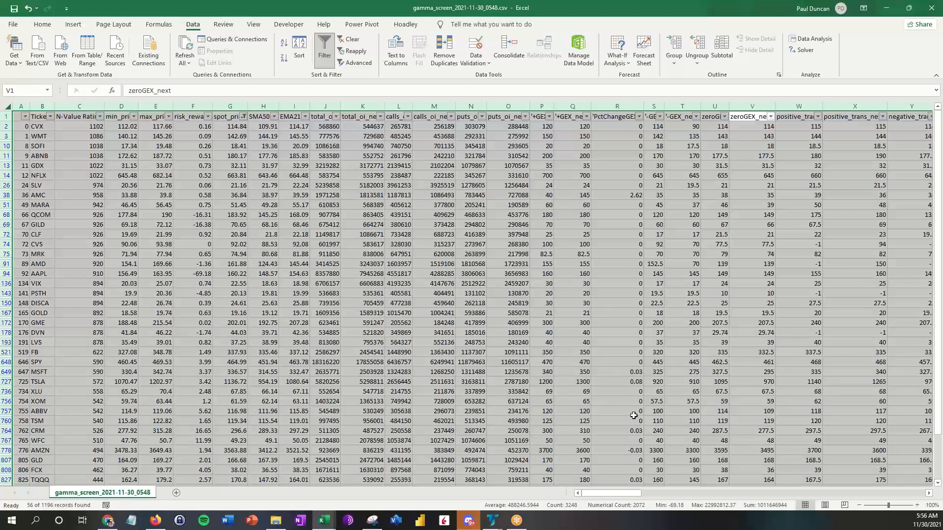
mouse_move(576, 449)
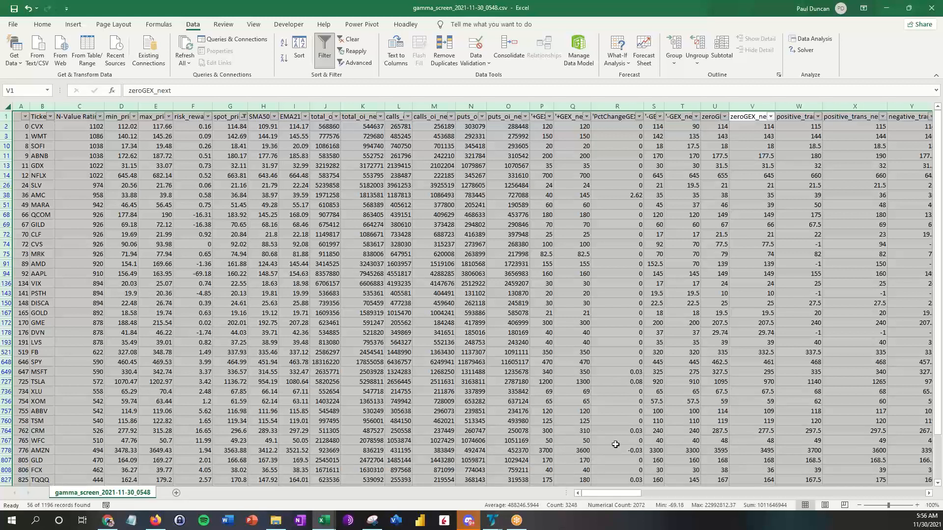
mouse_move(545, 449)
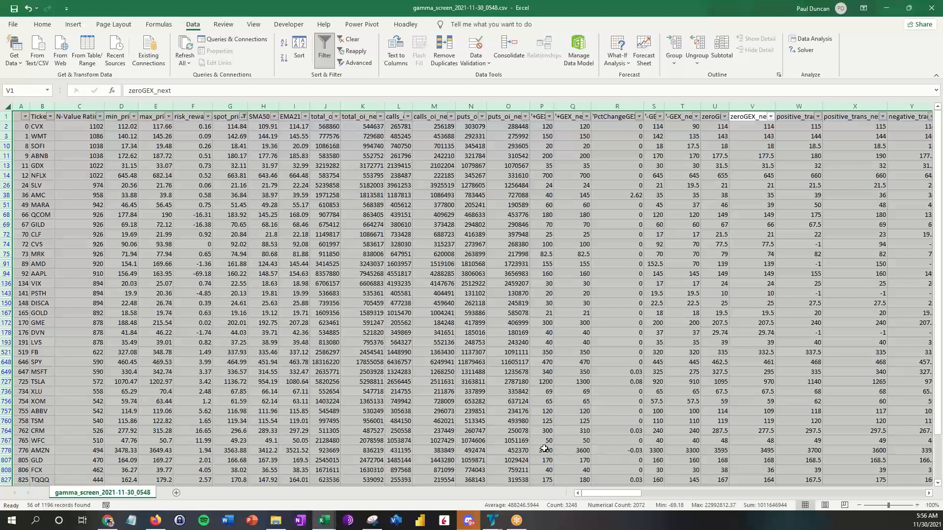
mouse_move(635, 388)
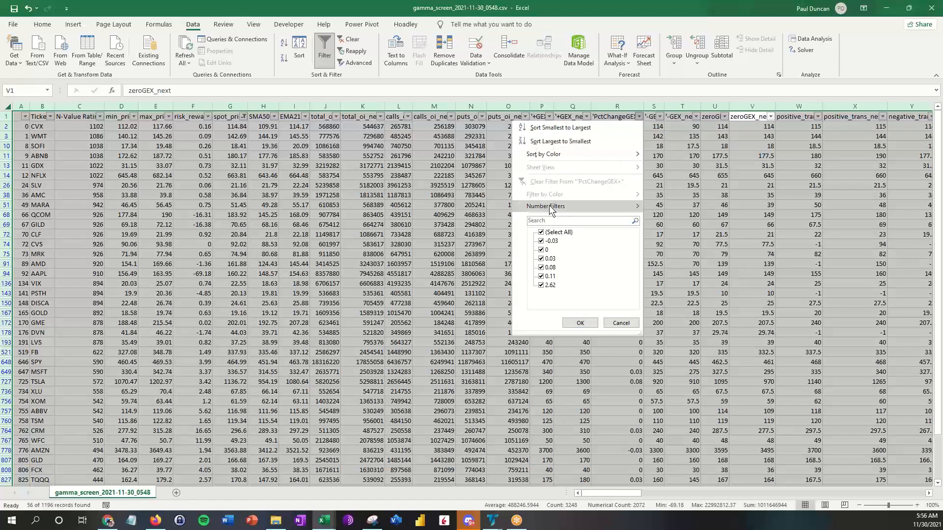
Filter PctChangeGEX to greater than 0, leaving AMC, MSFT, TSLA, CRM, TQQQ and PLUG
left_click(580, 323)
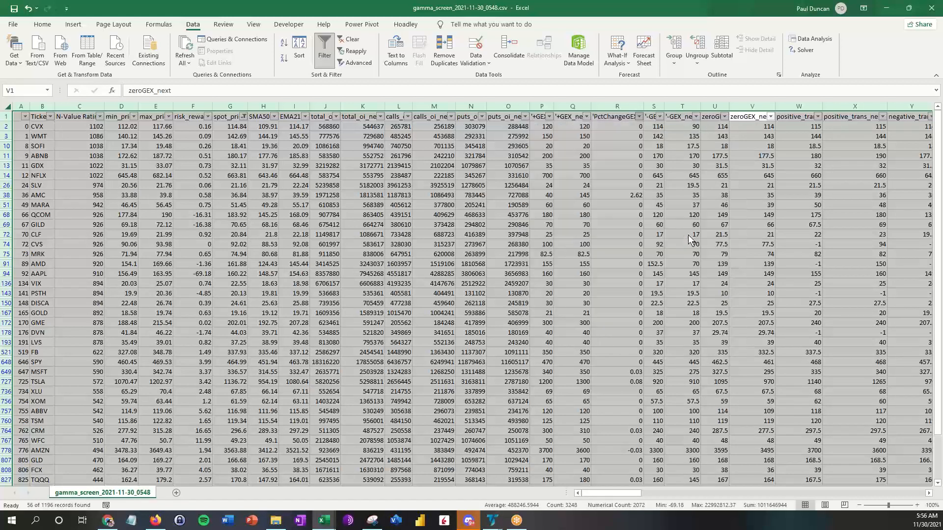
left_click(637, 116)
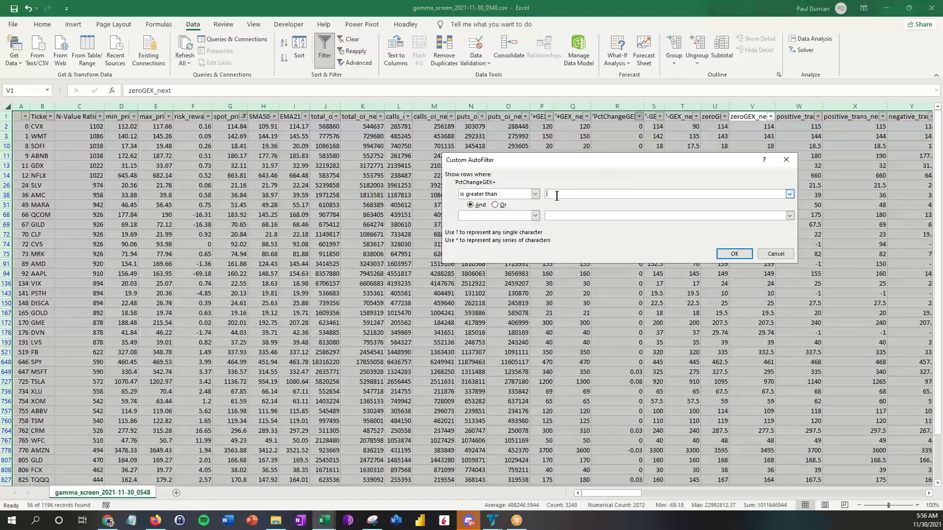
left_click(775, 253)
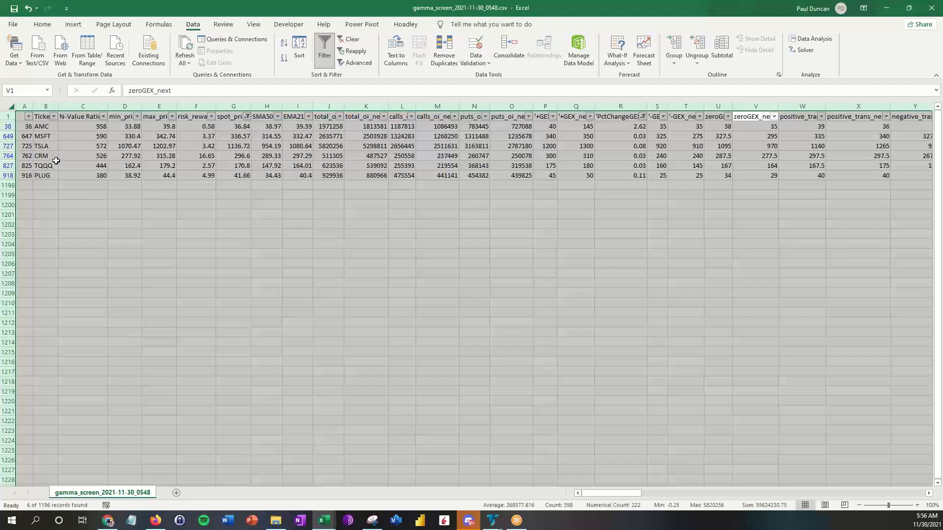
mouse_move(375, 264)
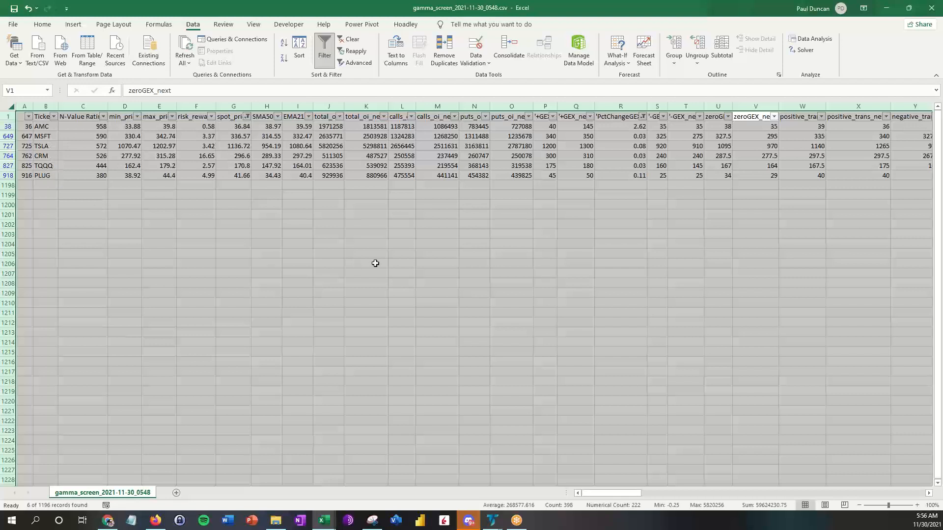
mouse_move(271, 233)
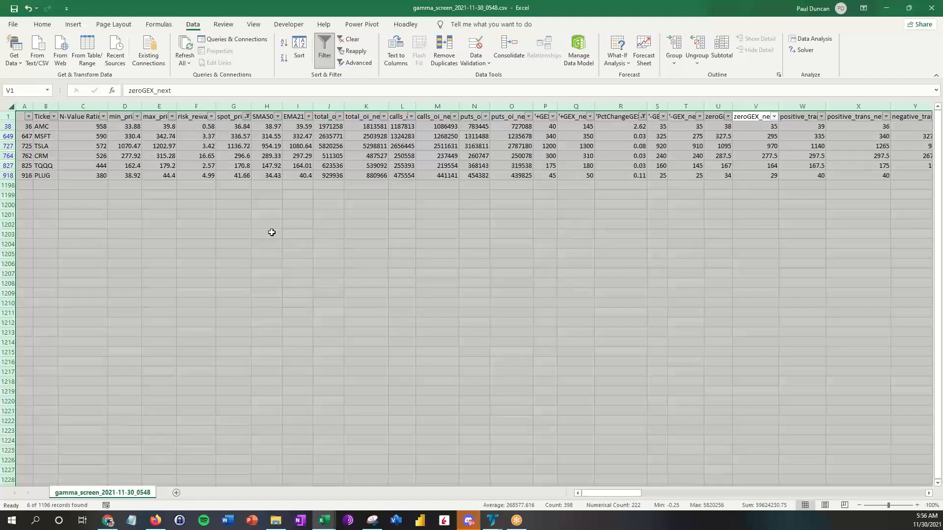
mouse_move(433, 269)
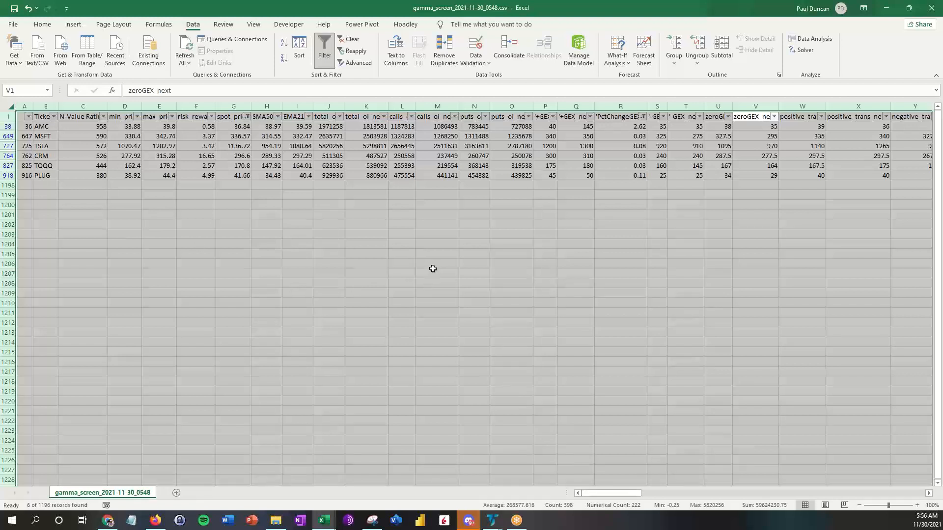
mouse_move(288, 323)
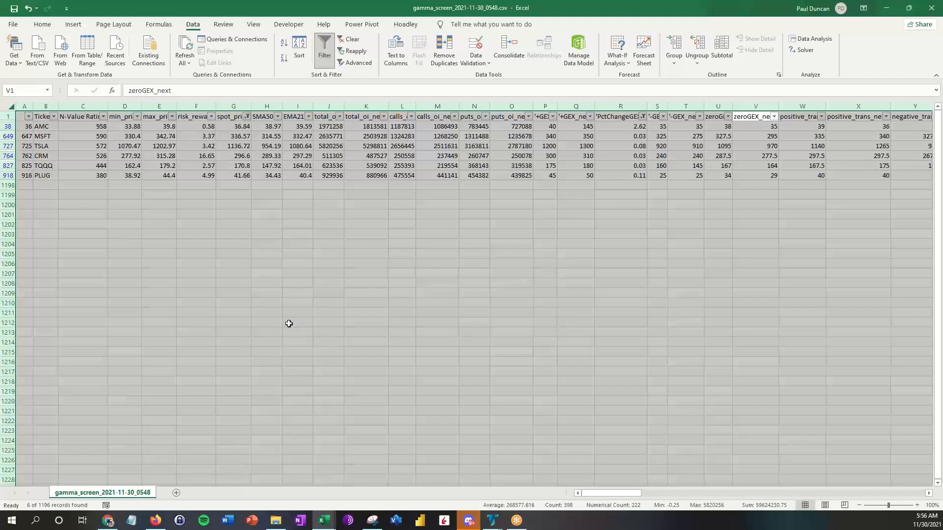
mouse_move(289, 323)
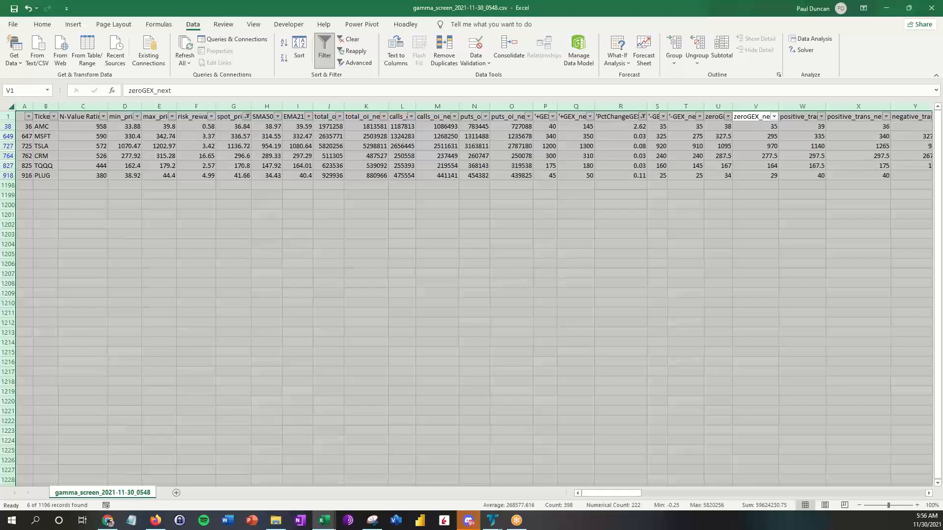